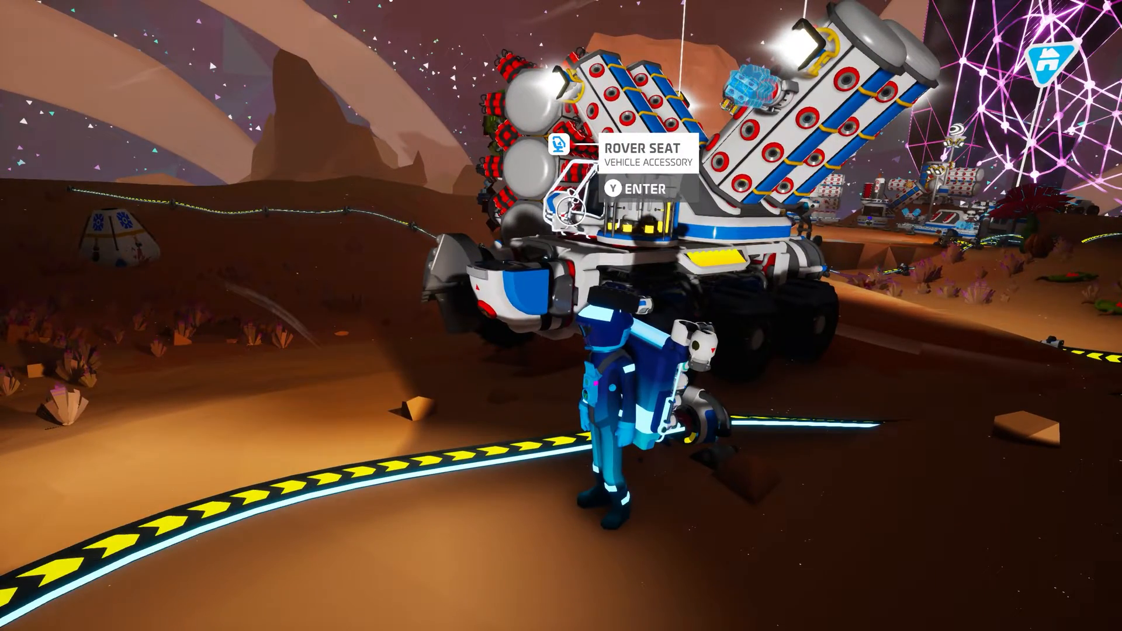
Begin creating a new Nitrado account from the login and registration panel
{"action": "key", "text": "y"}
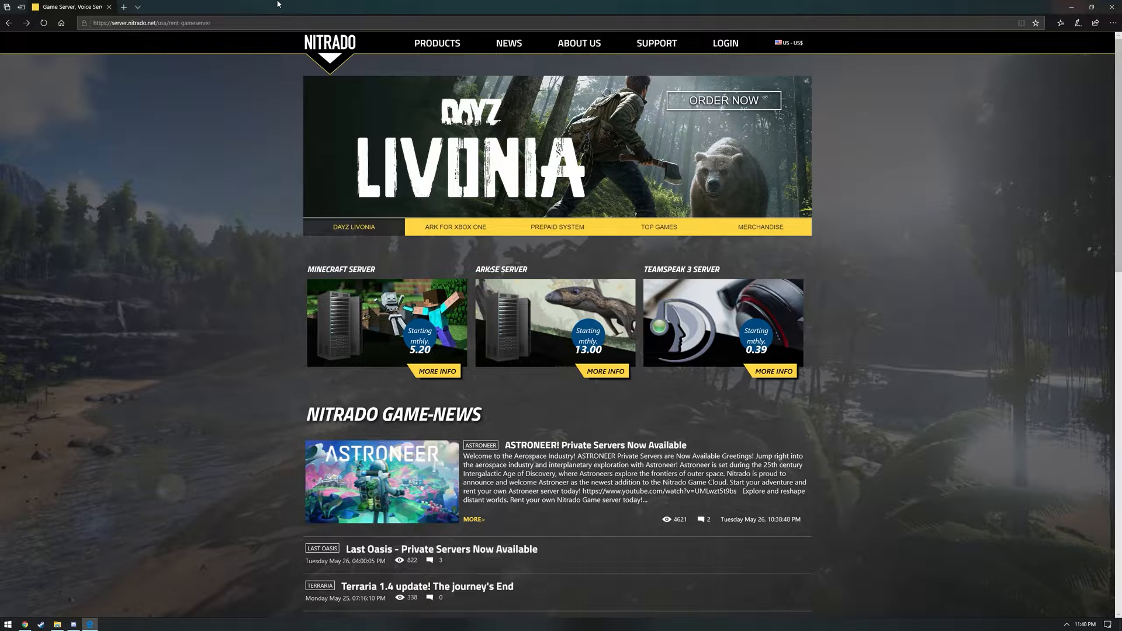
{"action": "mouse_move", "coordinate": [725, 42]}
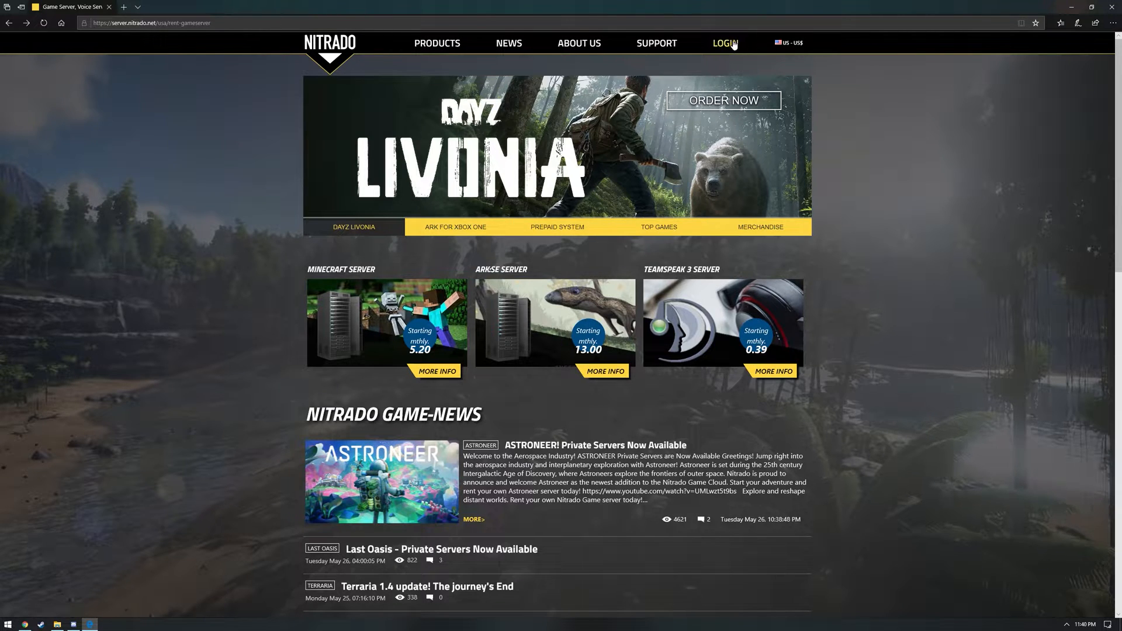
{"action": "left_click", "coordinate": [724, 43]}
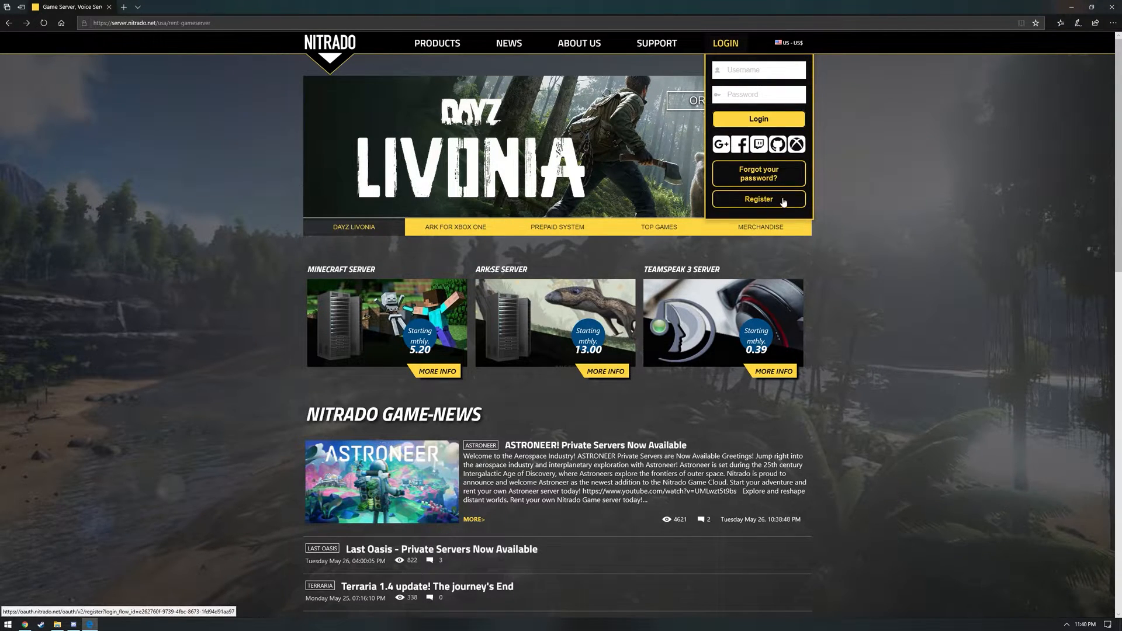
{"action": "left_click", "coordinate": [758, 198]}
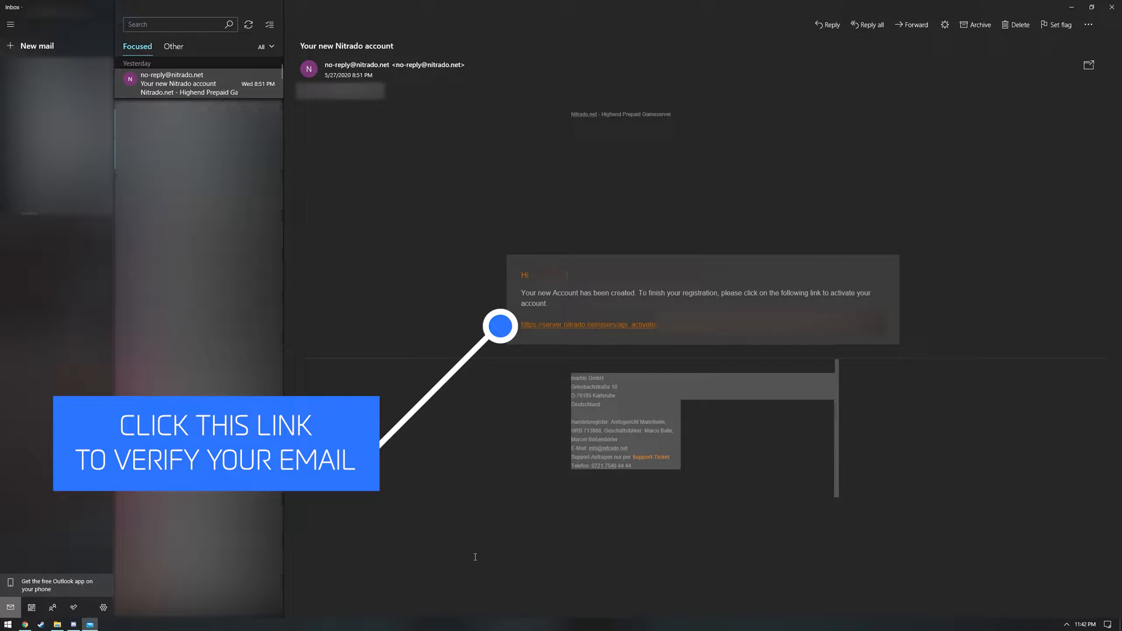
{"action": "mouse_move", "coordinate": [439, 303]}
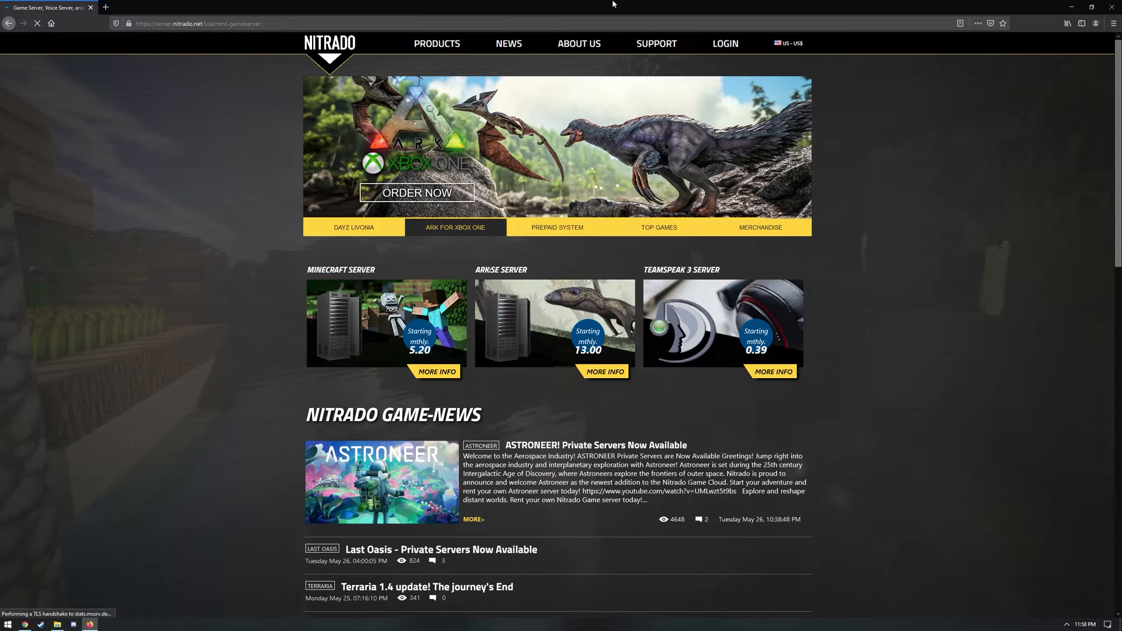
Sign in to the activated Nitrado account from the LOGIN dropdown
{"action": "left_click", "coordinate": [556, 226]}
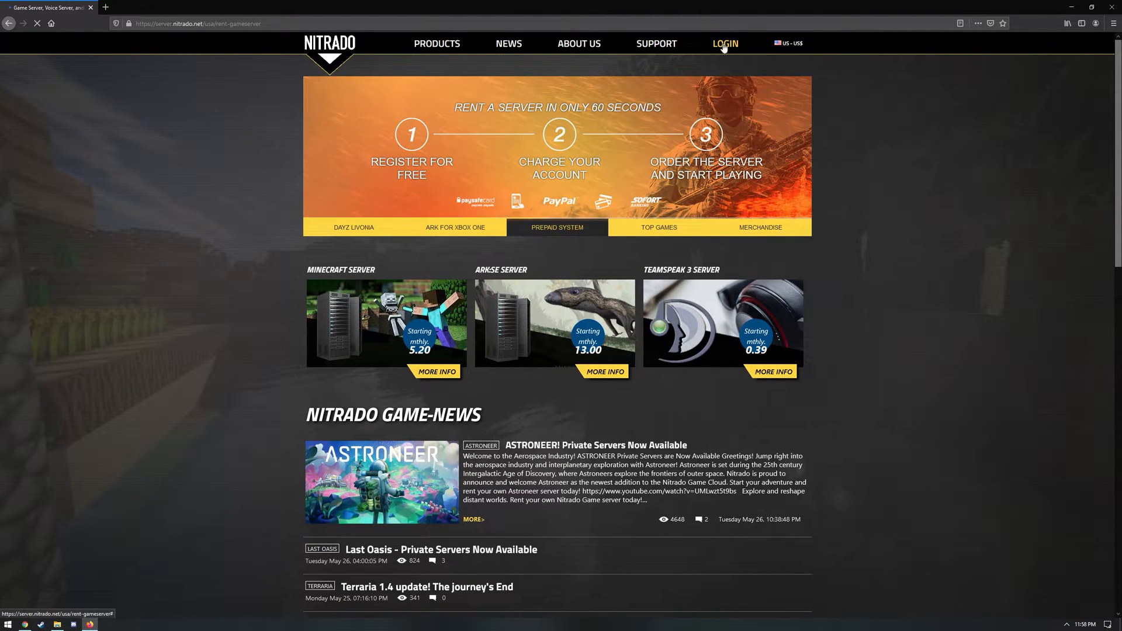
{"action": "left_click", "coordinate": [724, 44]}
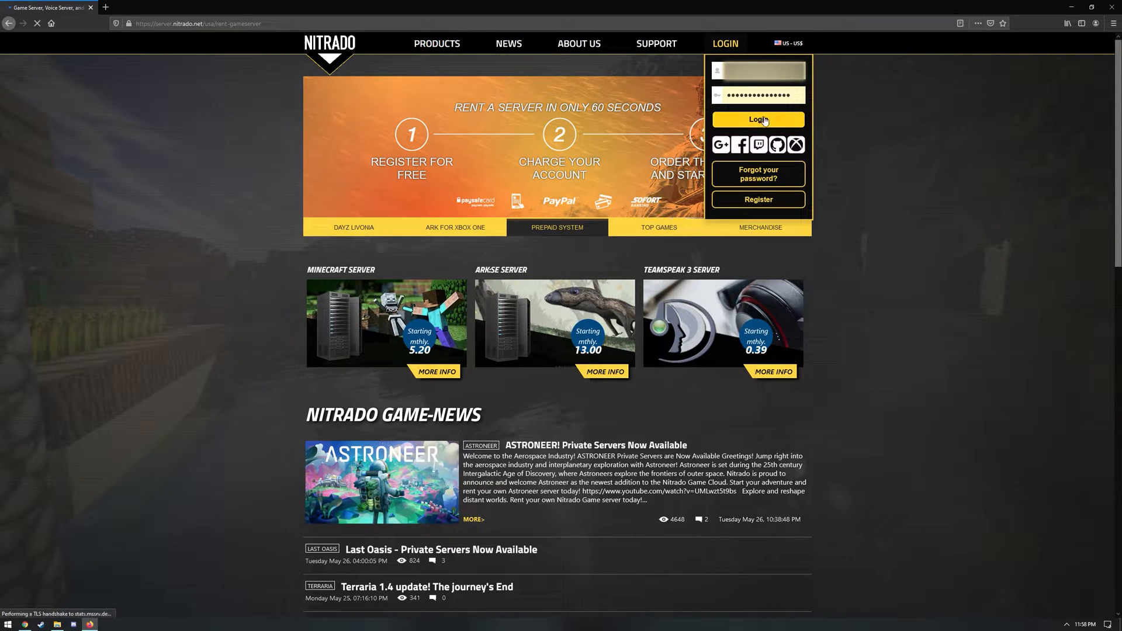
{"action": "left_click", "coordinate": [758, 120]}
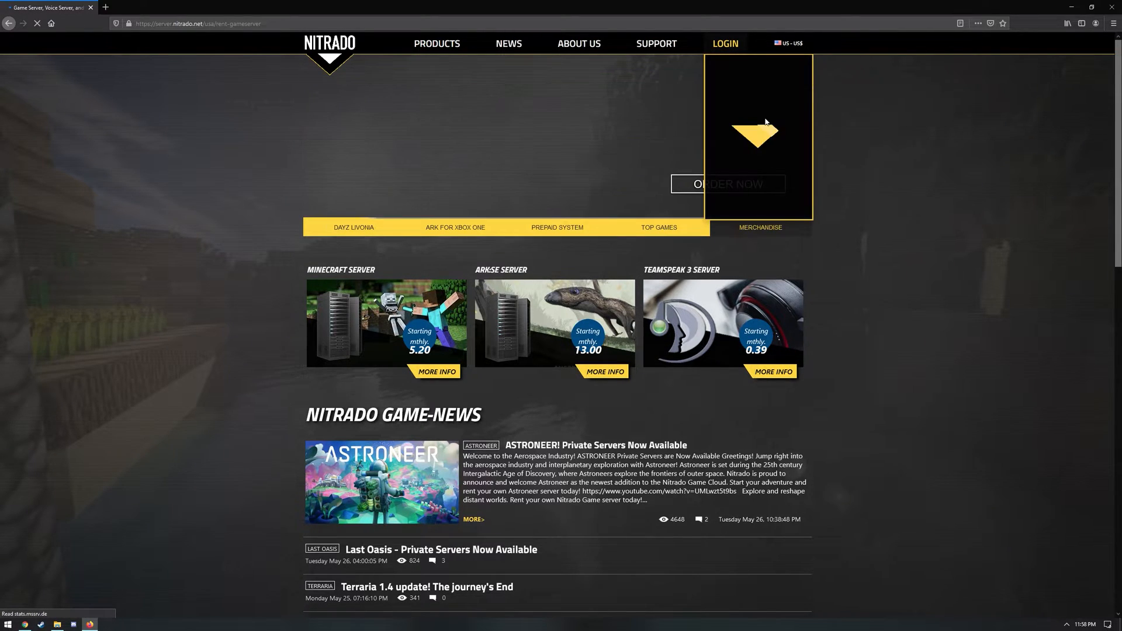
{"action": "left_click", "coordinate": [724, 44]}
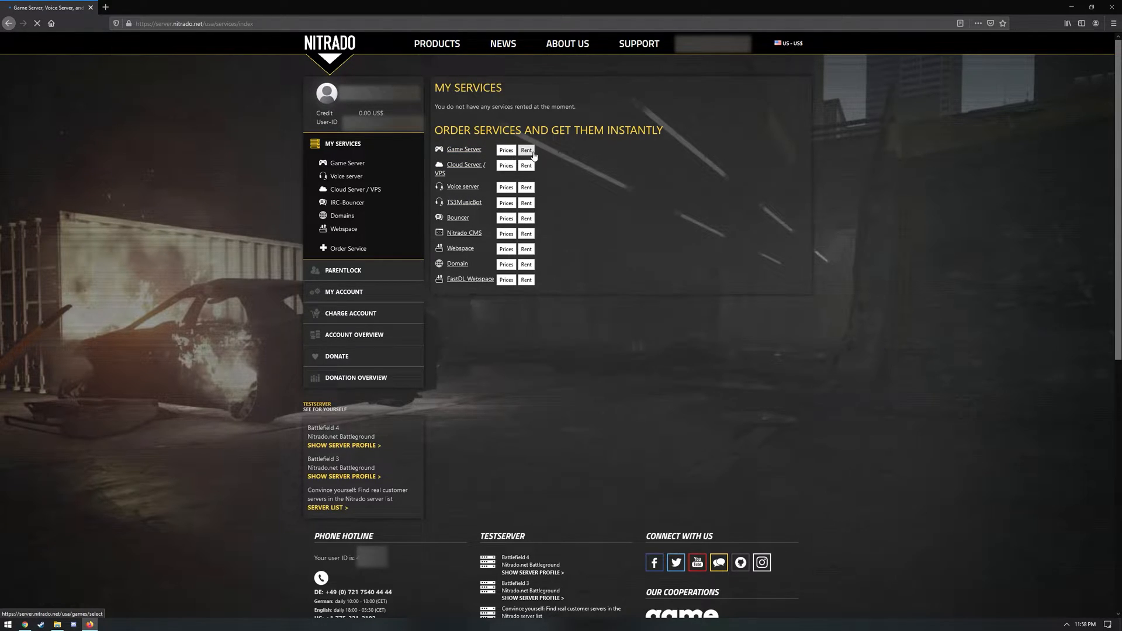
Rent a game server and search 'astr' to choose Astroneer
{"action": "left_click", "coordinate": [526, 150]}
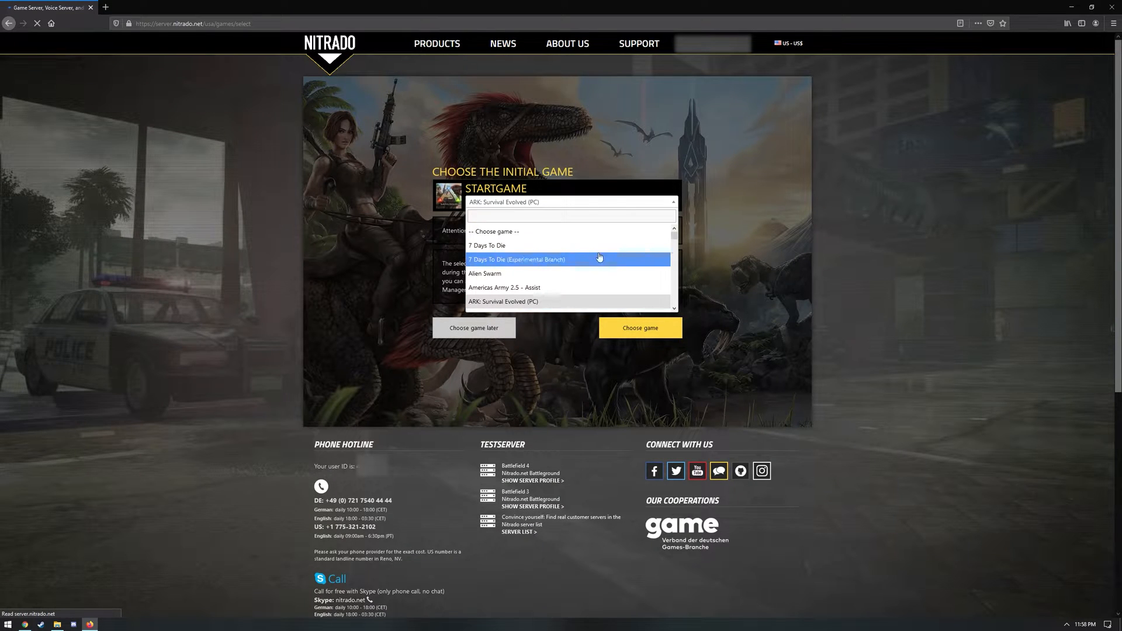
{"action": "type", "text": "astr"}
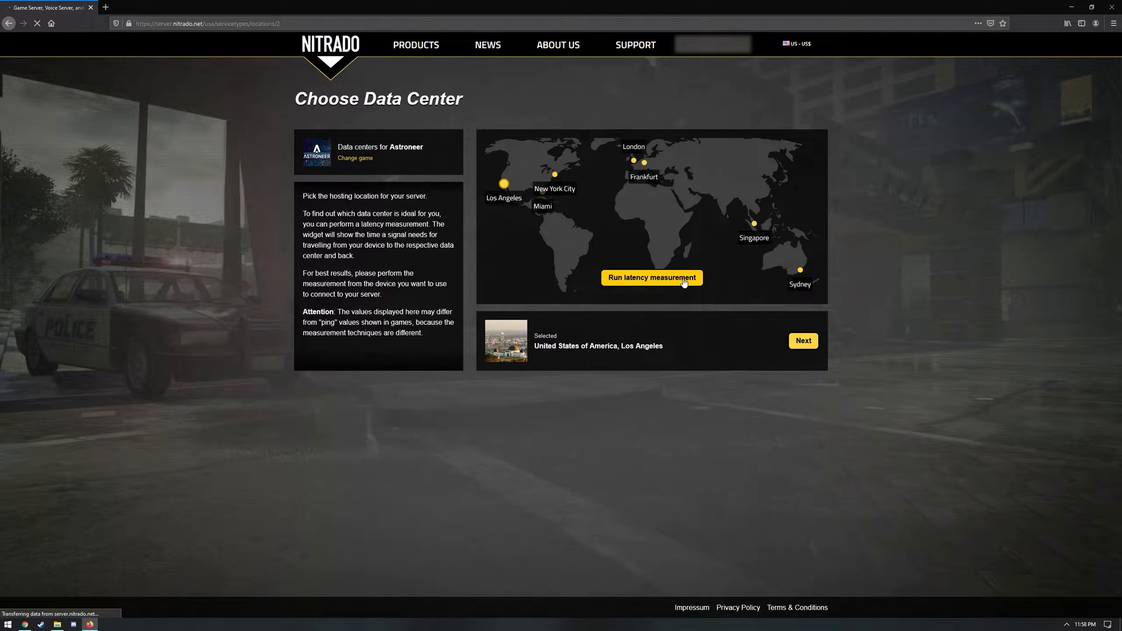
Run the latency measurement and continue with the Los Angeles data center
{"action": "left_click", "coordinate": [651, 278]}
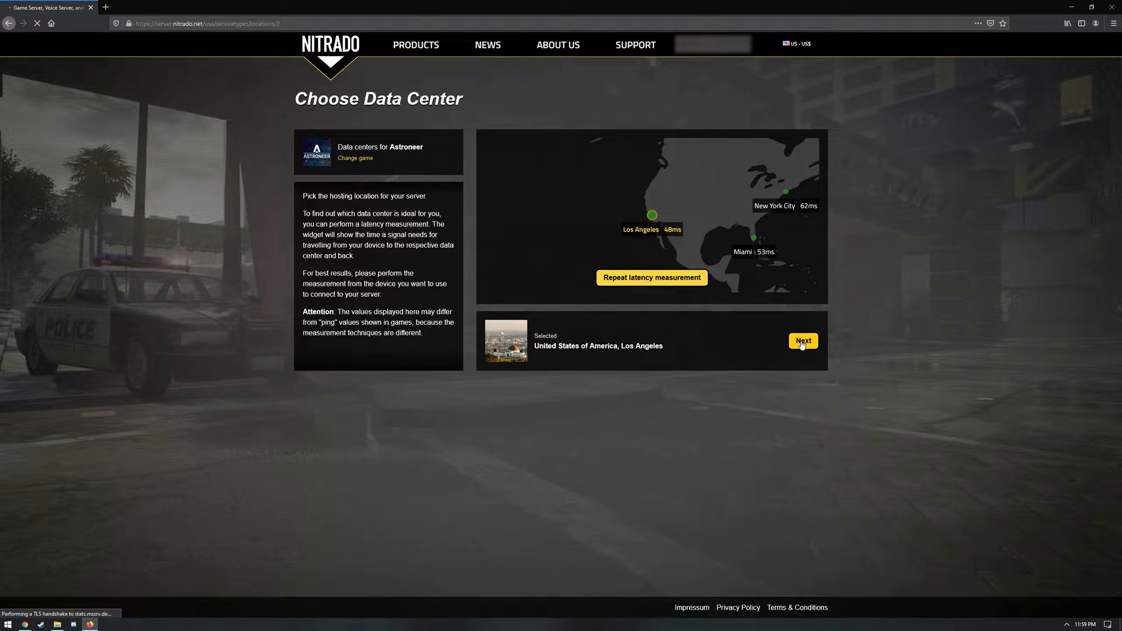
{"action": "mouse_move", "coordinate": [806, 352]}
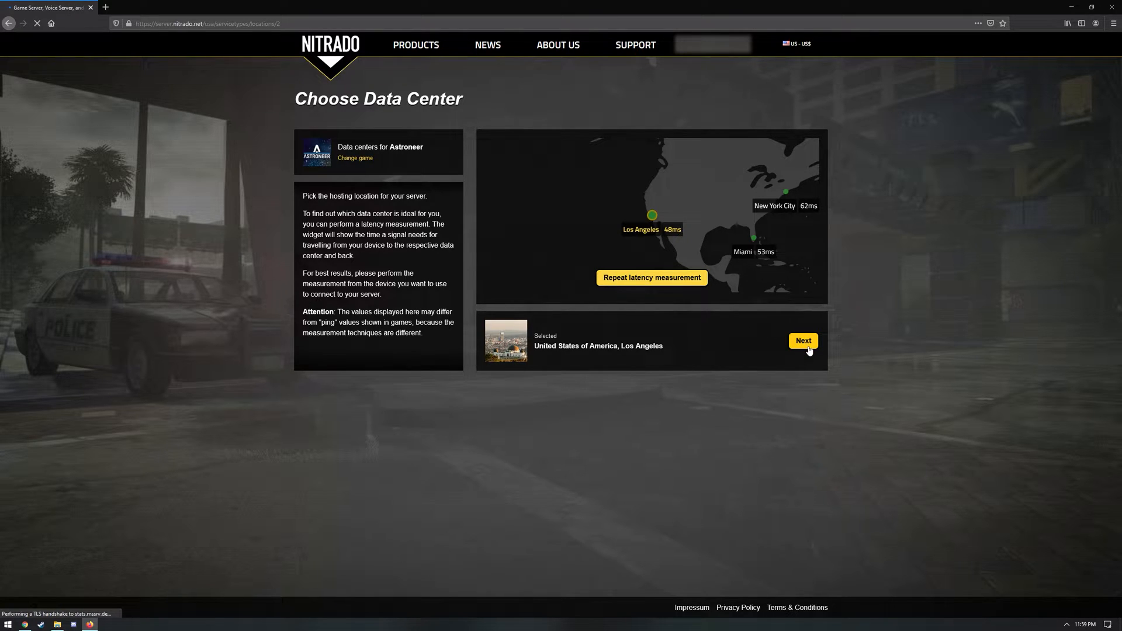
{"action": "left_click", "coordinate": [803, 340]}
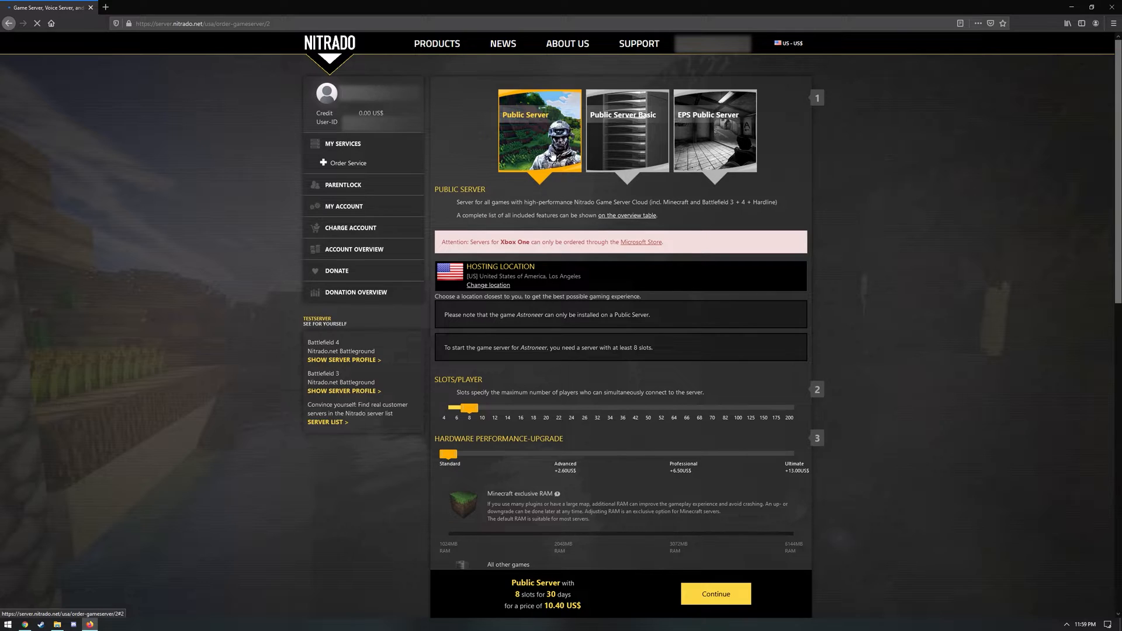
{"action": "mouse_move", "coordinate": [713, 159]}
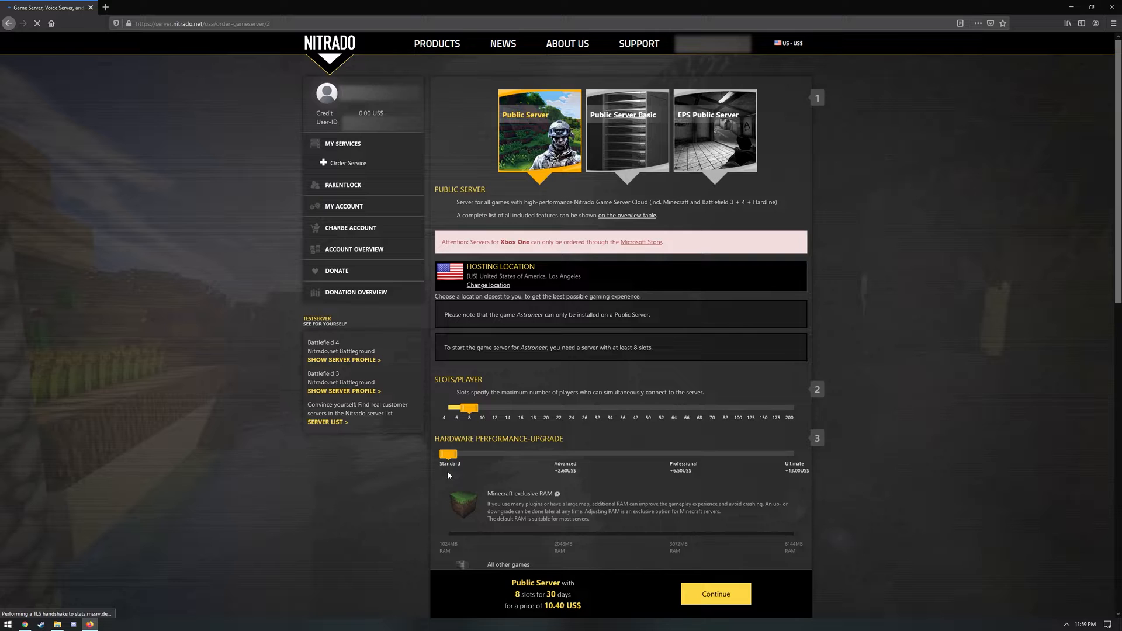
Compare 3-day and 90-day advance payment prices, then proceed with the order
{"action": "scroll", "scroll_direction": "down", "scroll_amount": 3}
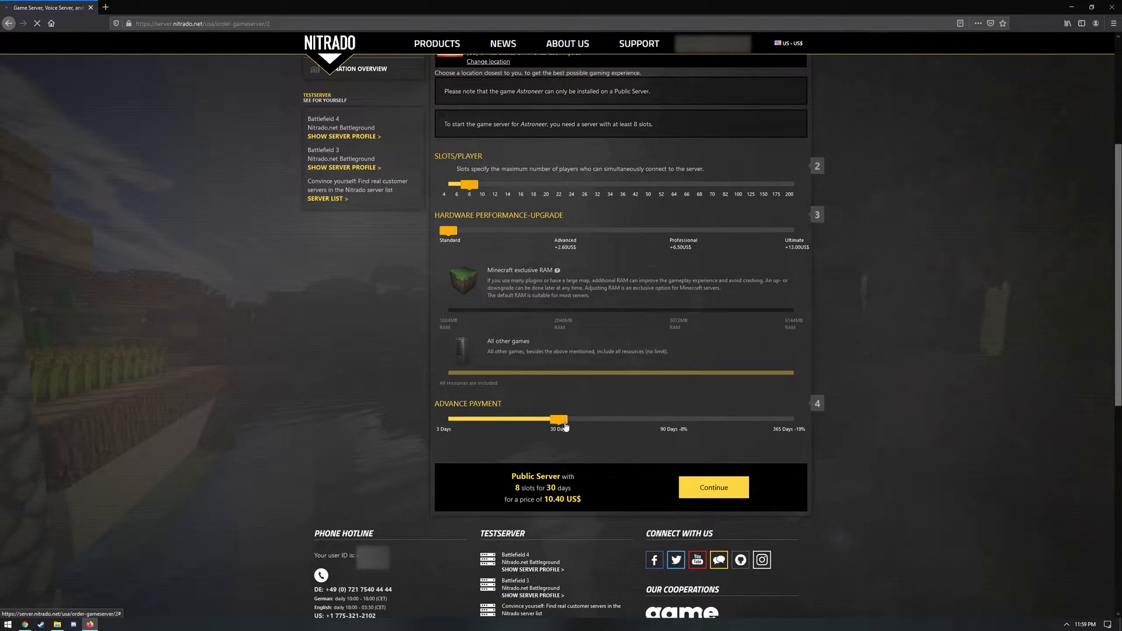
{"action": "left_click_drag", "start_coordinate": [560, 420], "coordinate": [442, 419]}
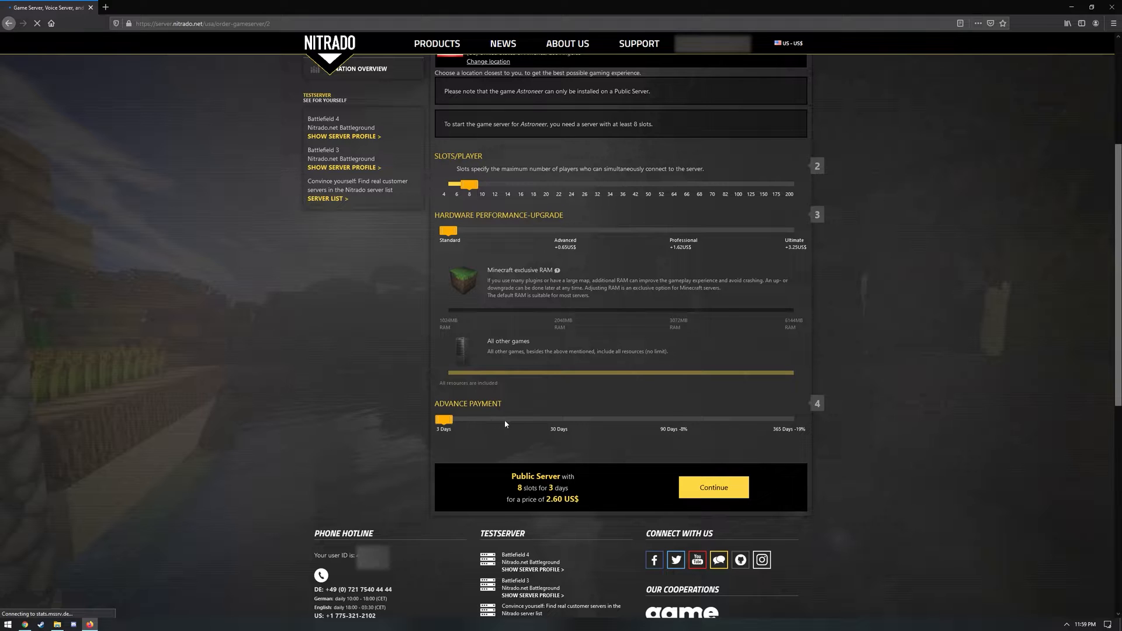
{"action": "left_click_drag", "start_coordinate": [443, 420], "coordinate": [673, 419]}
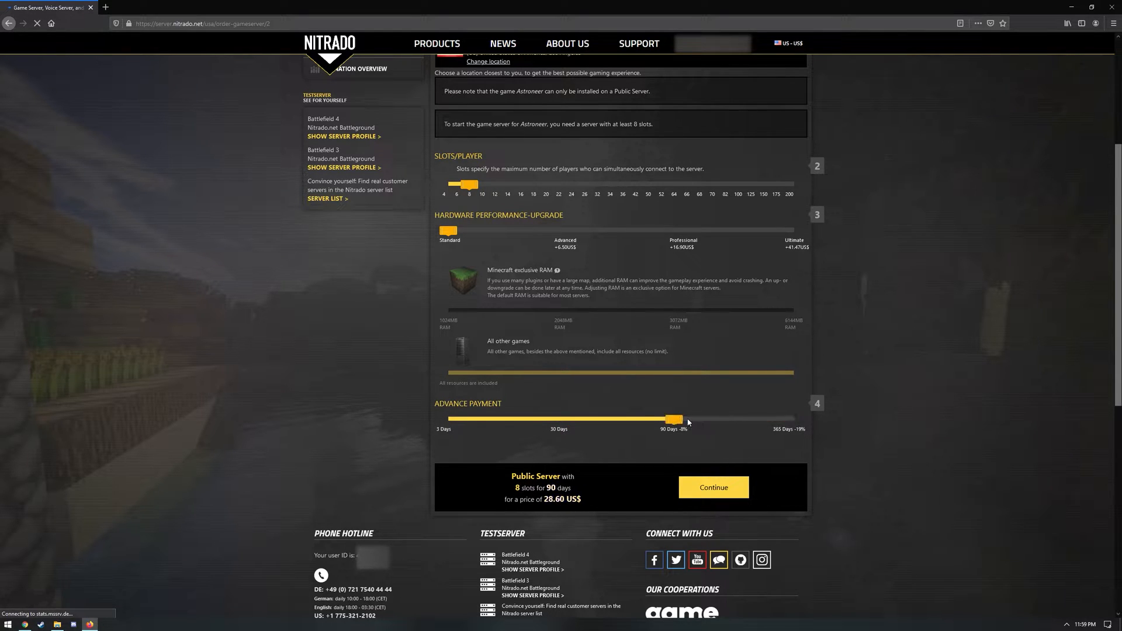
{"action": "left_click_drag", "start_coordinate": [673, 420], "coordinate": [443, 420]}
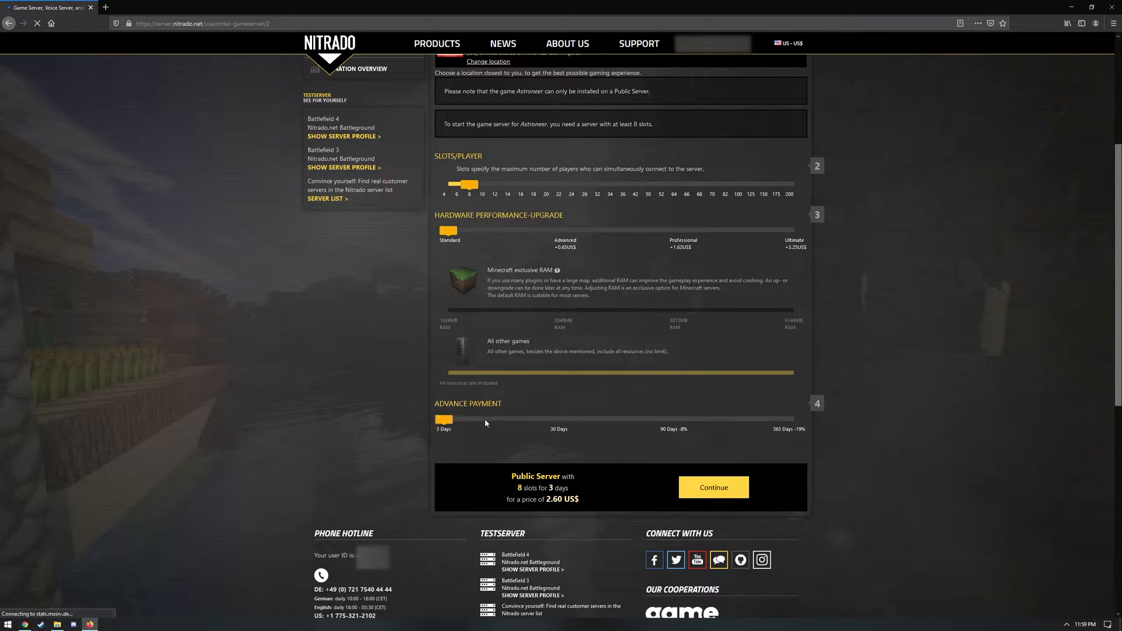
{"action": "left_click_drag", "start_coordinate": [443, 420], "coordinate": [672, 420]}
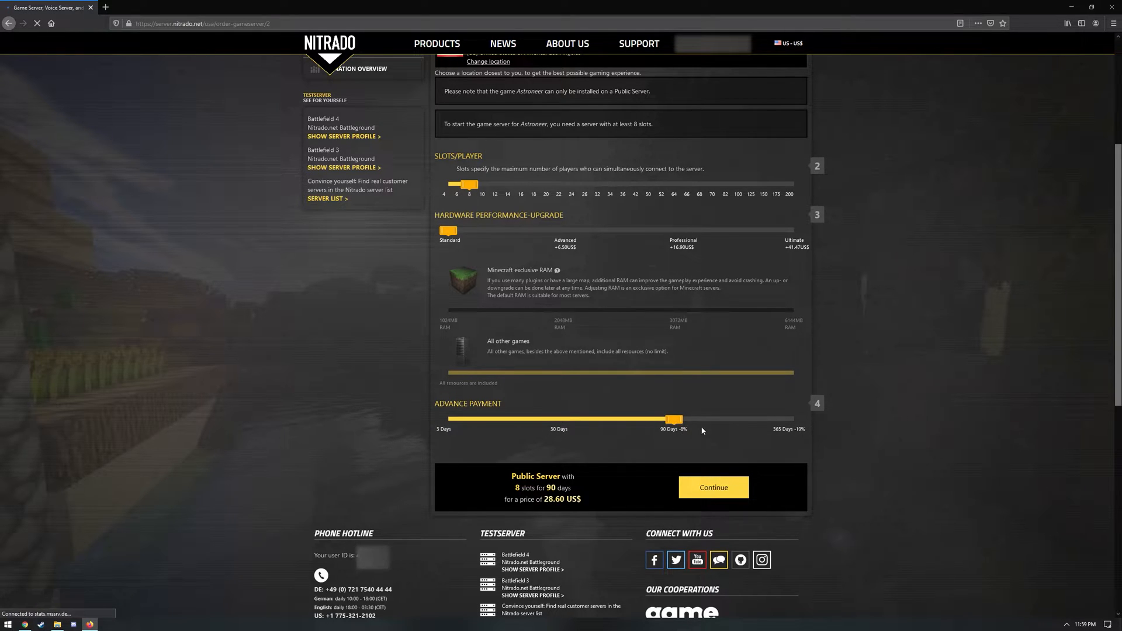
{"action": "left_click", "coordinate": [713, 487]}
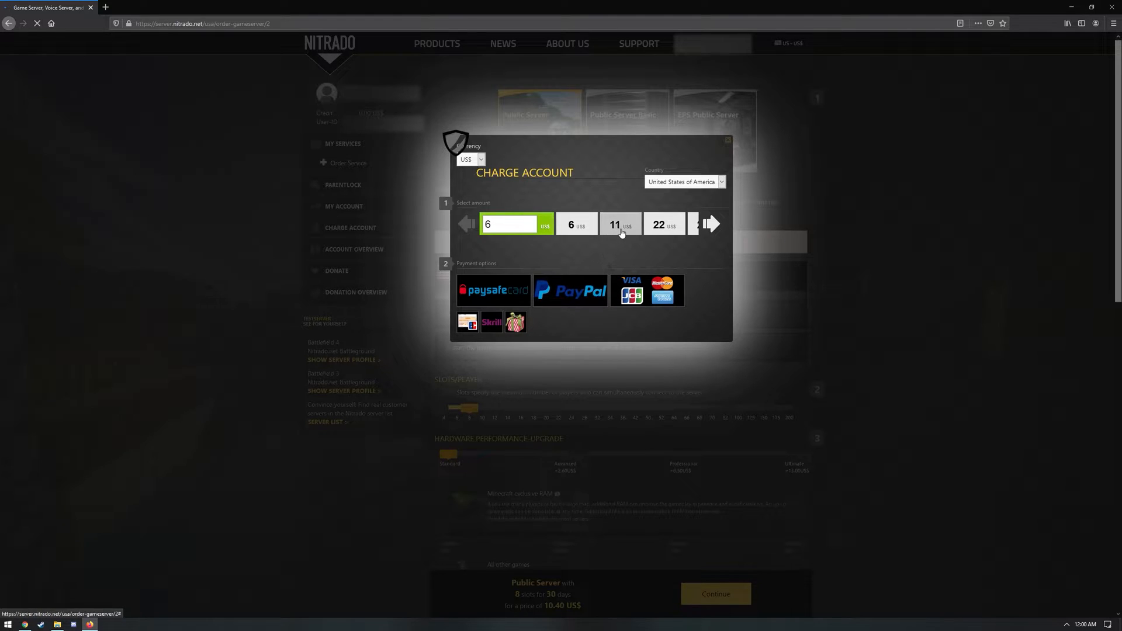
Charge 11 US$ by JCB credit card
{"action": "left_click", "coordinate": [620, 224]}
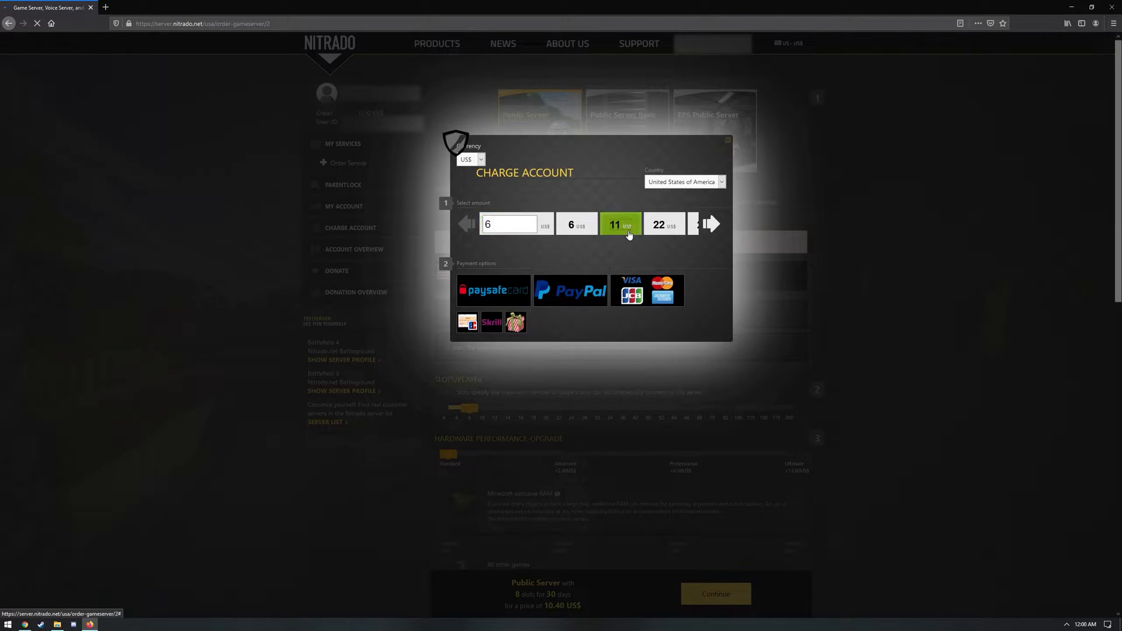
{"action": "left_click", "coordinate": [646, 290]}
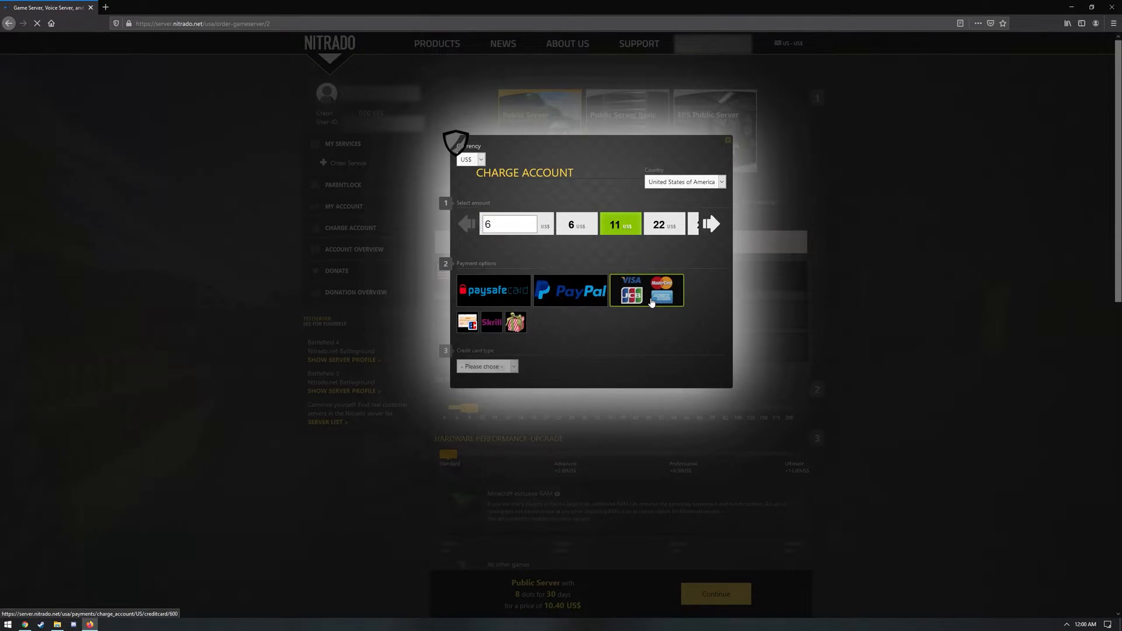
{"action": "left_click", "coordinate": [487, 366]}
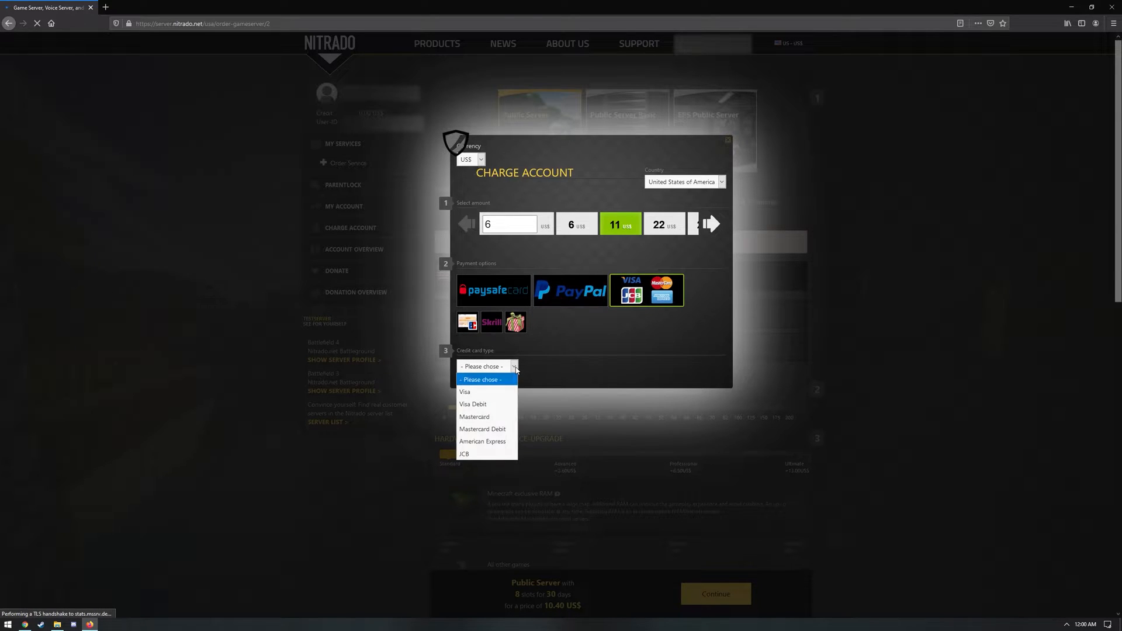
{"action": "left_click", "coordinate": [463, 454]}
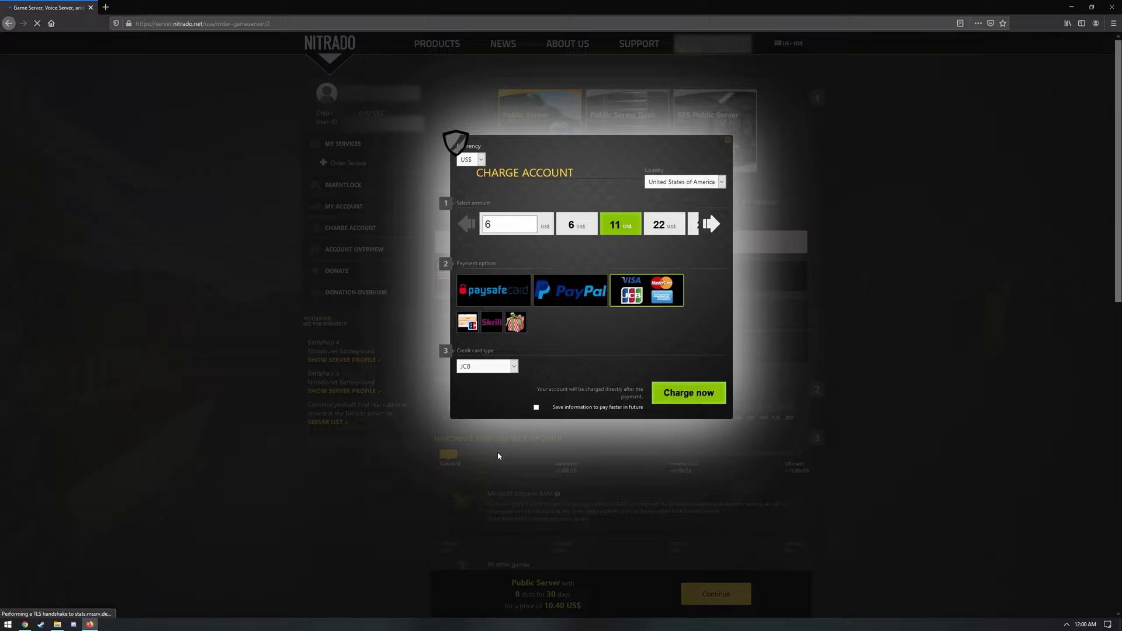
{"action": "left_click", "coordinate": [687, 392]}
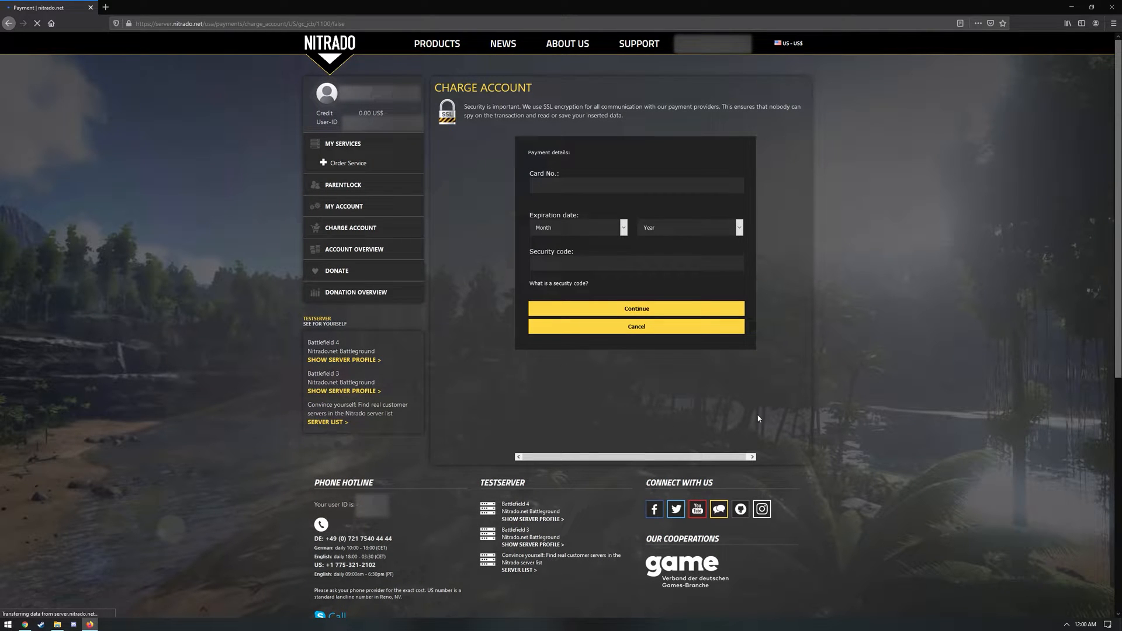
Enter the card number, expiry date and security code, then continue
{"action": "left_click", "coordinate": [635, 185]}
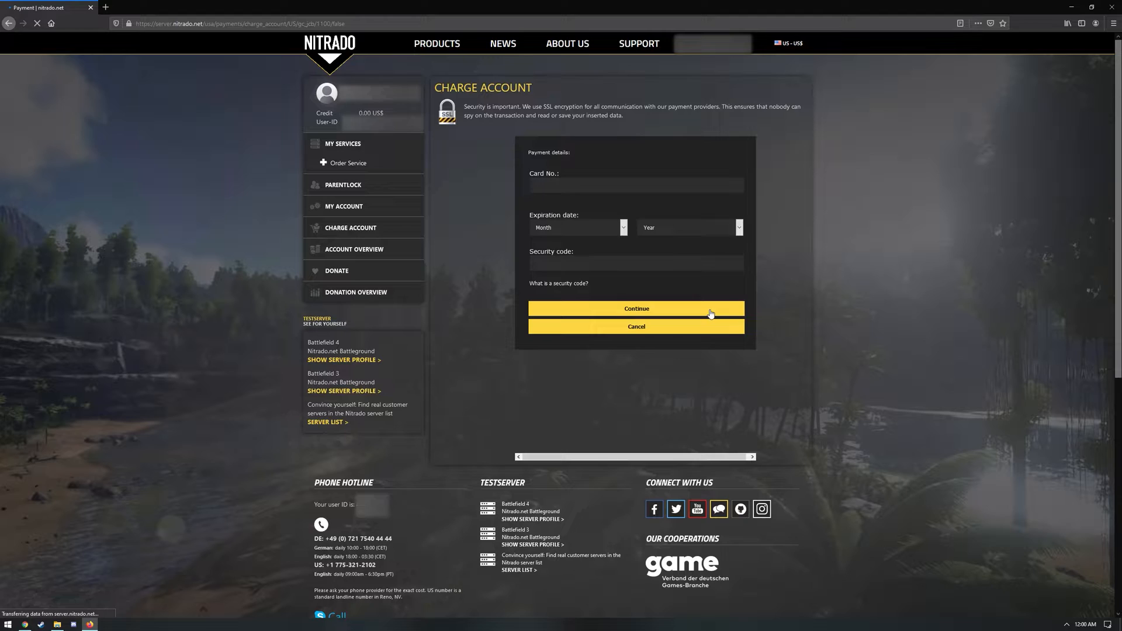
{"action": "left_click", "coordinate": [635, 185]}
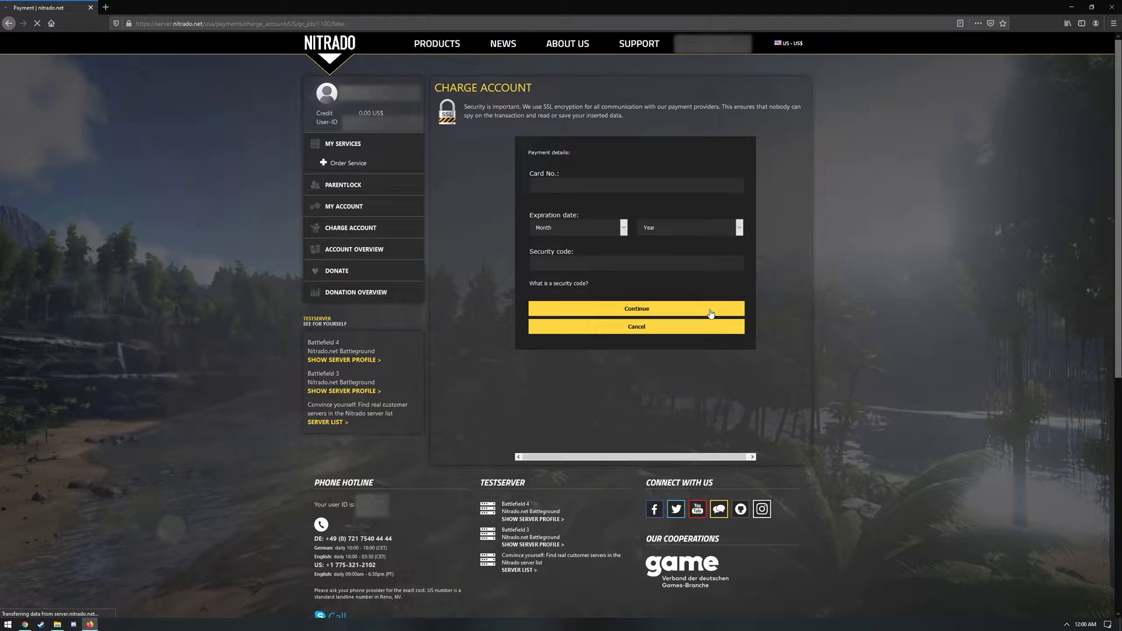
{"action": "left_click", "coordinate": [636, 185]}
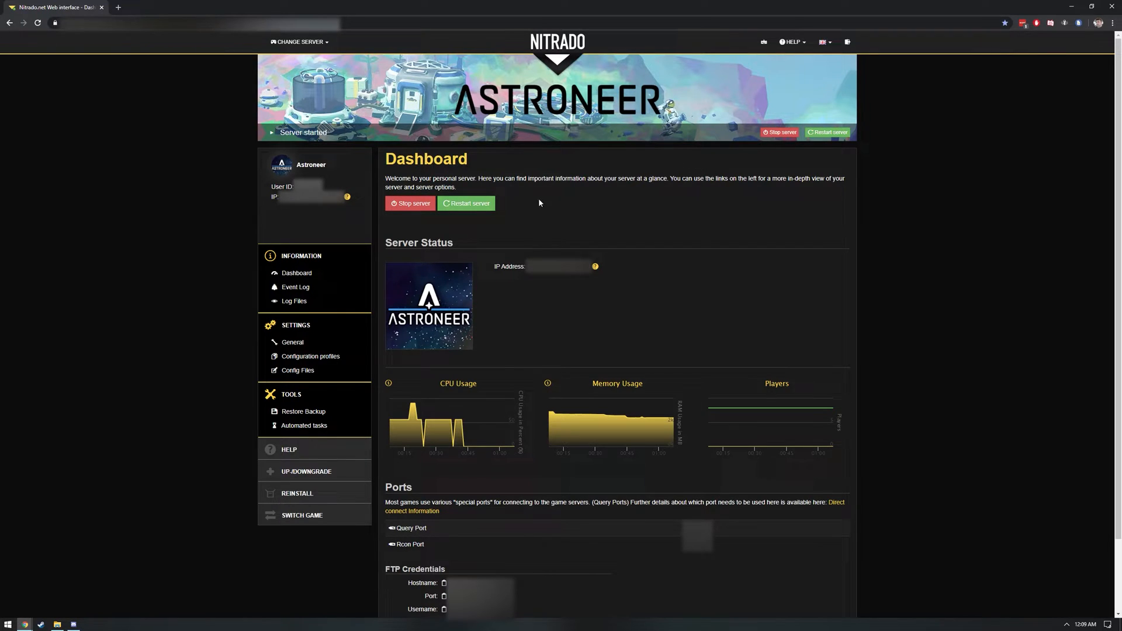
{"action": "mouse_move", "coordinate": [417, 207]}
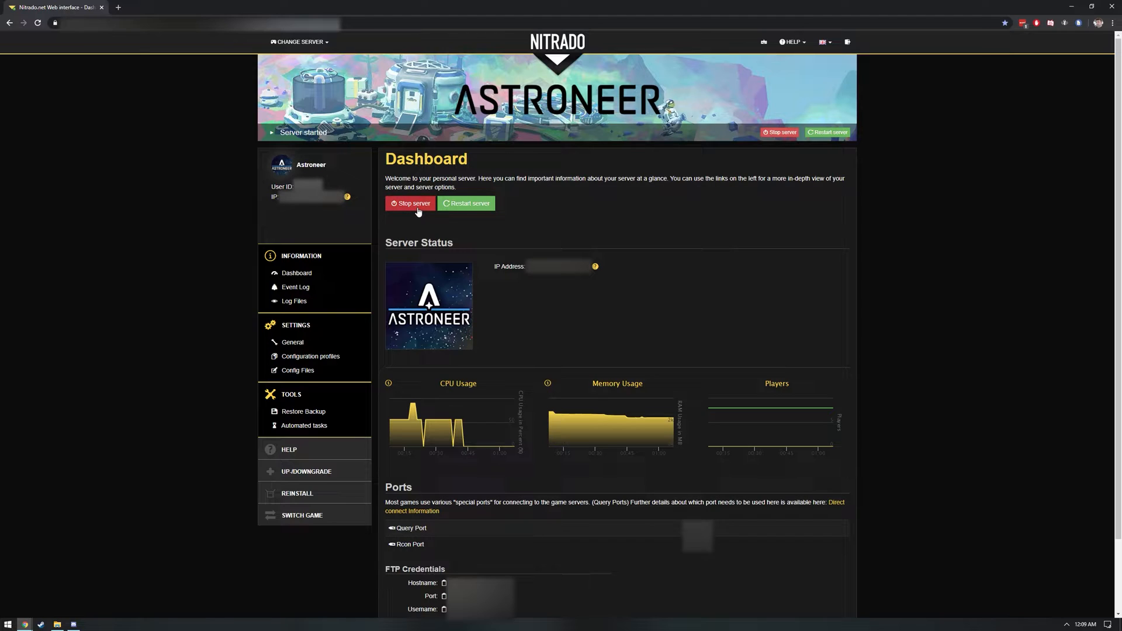
{"action": "mouse_move", "coordinate": [432, 239]}
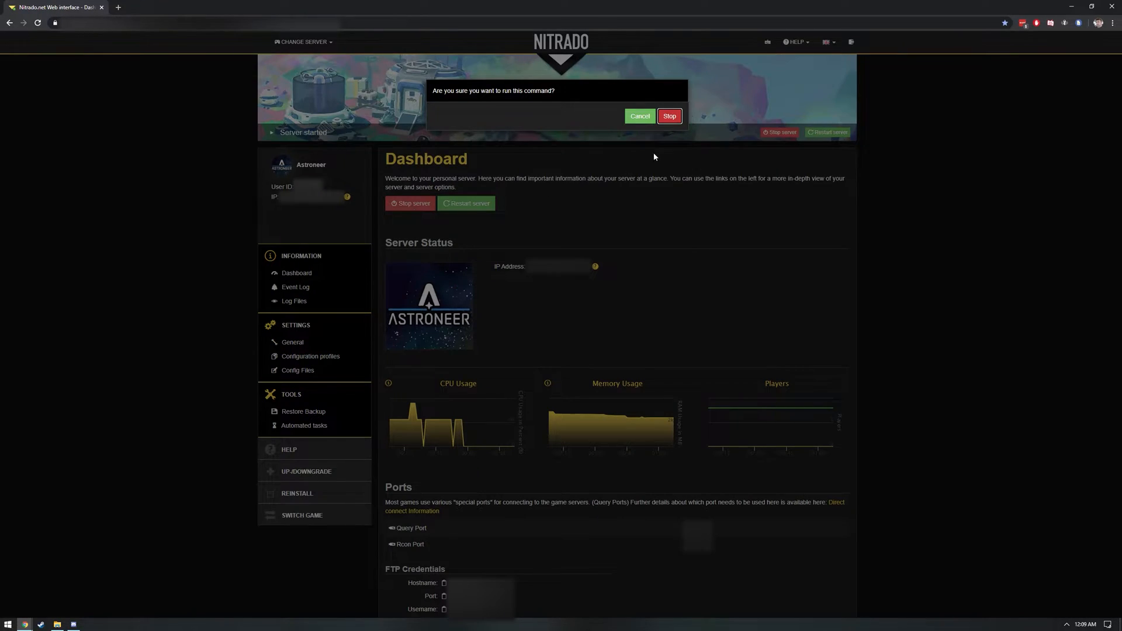
Confirm Stop in the stop-server dialog
{"action": "left_click", "coordinate": [668, 116]}
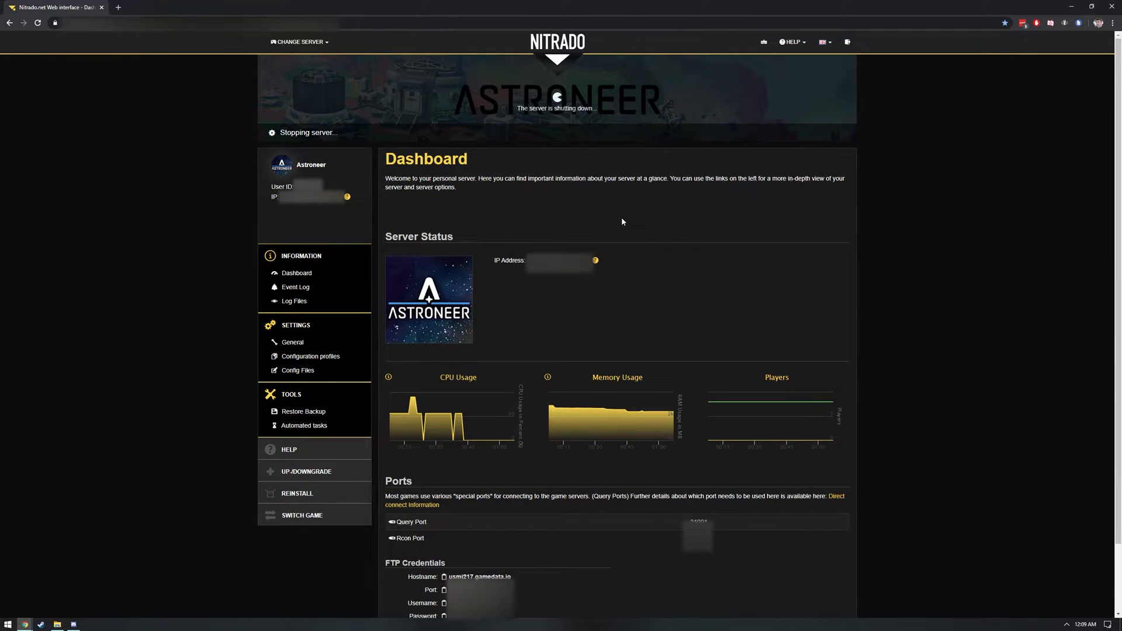
Save a server password and admin player under General settings, then return to Dashboard
{"action": "left_click", "coordinate": [292, 342]}
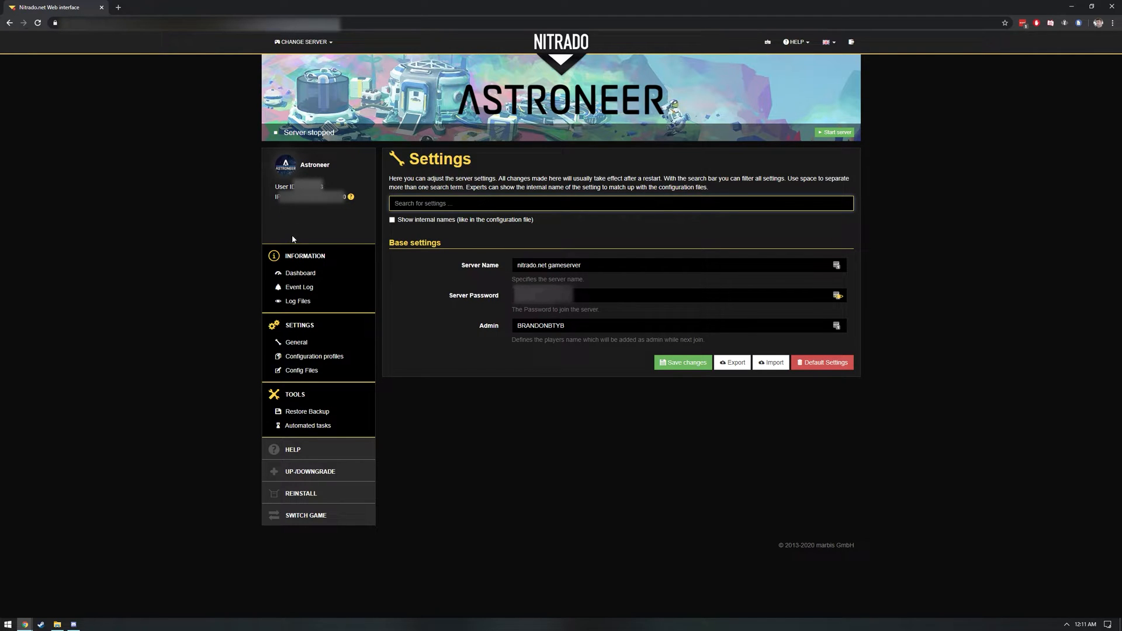
{"action": "left_click", "coordinate": [300, 273]}
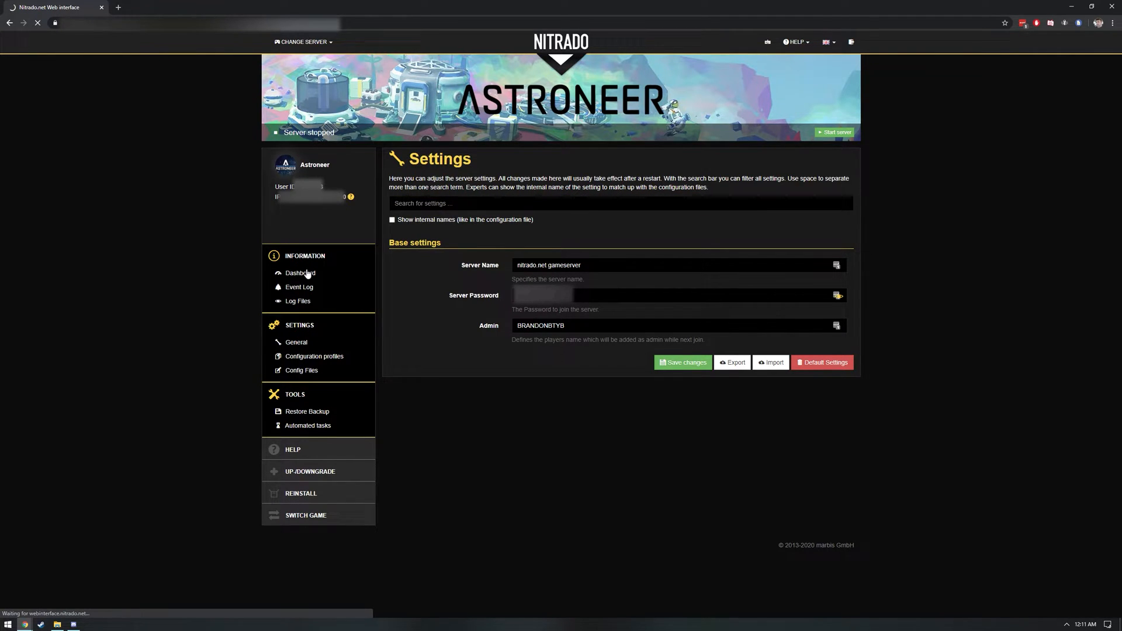
Start the Astroneer server from the Dashboard until it shows Server started
{"action": "left_click", "coordinate": [297, 273]}
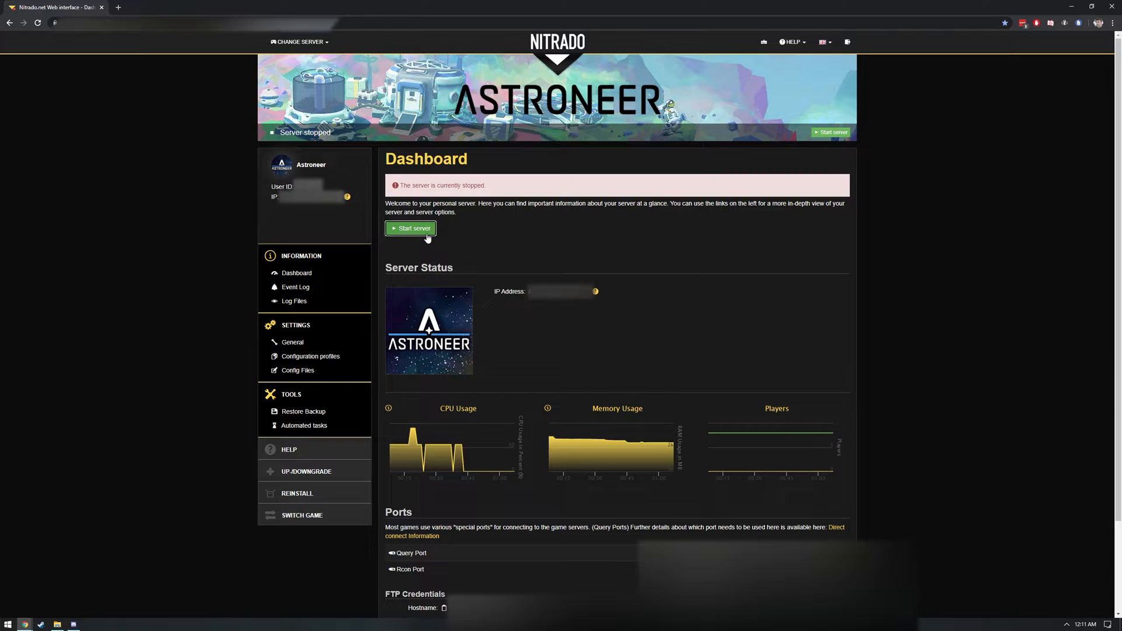
{"action": "left_click", "coordinate": [410, 229]}
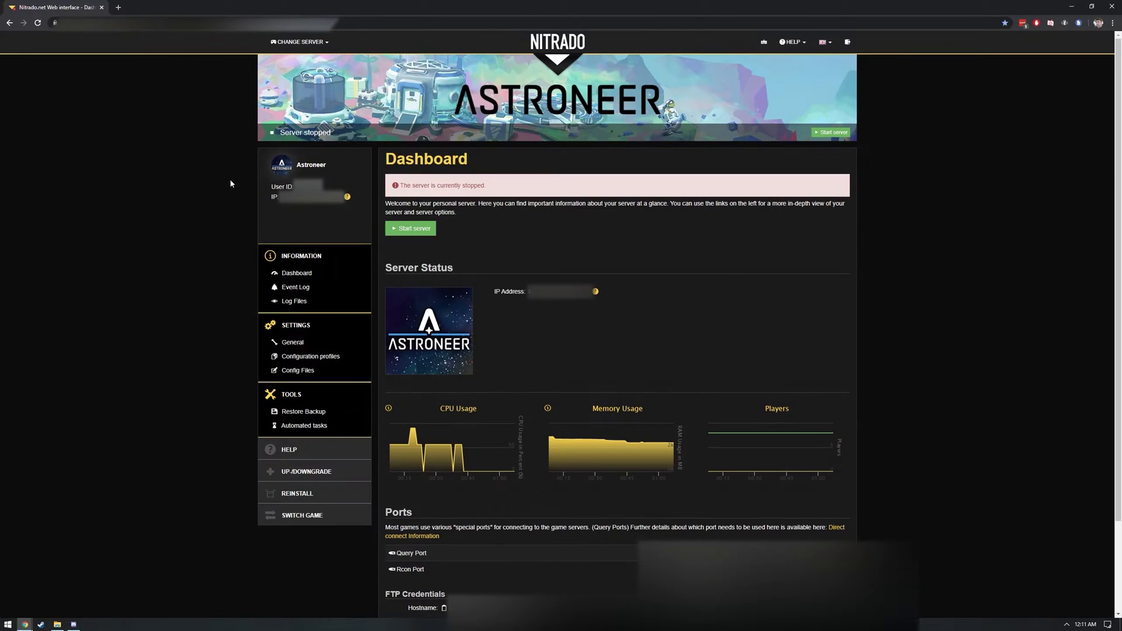
{"action": "left_click", "coordinate": [410, 228]}
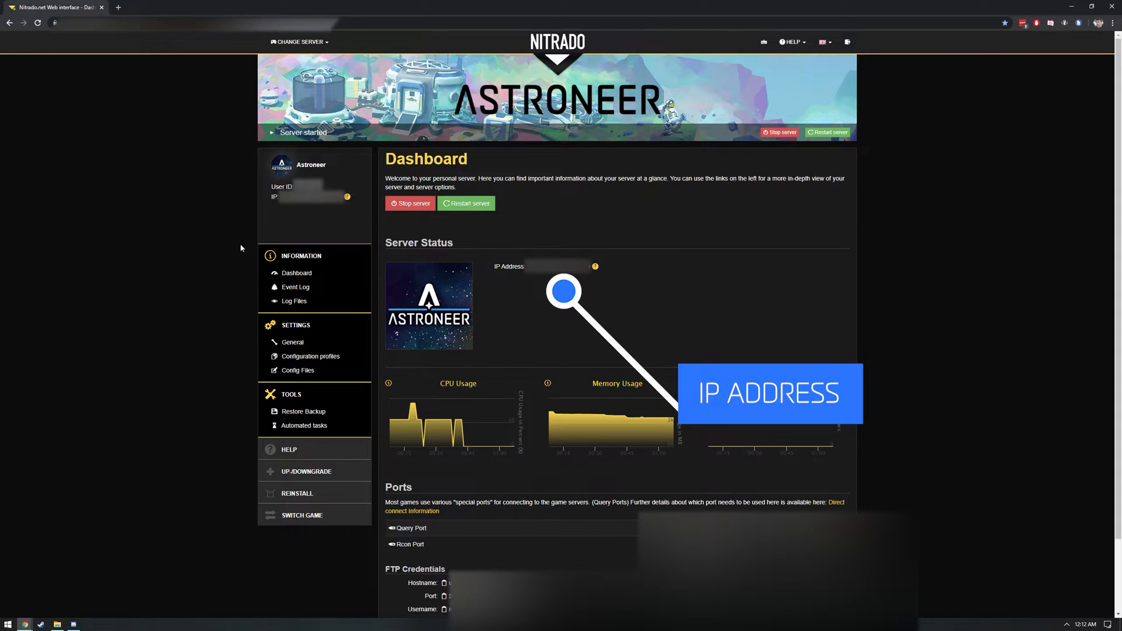
{"action": "mouse_move", "coordinate": [577, 334]}
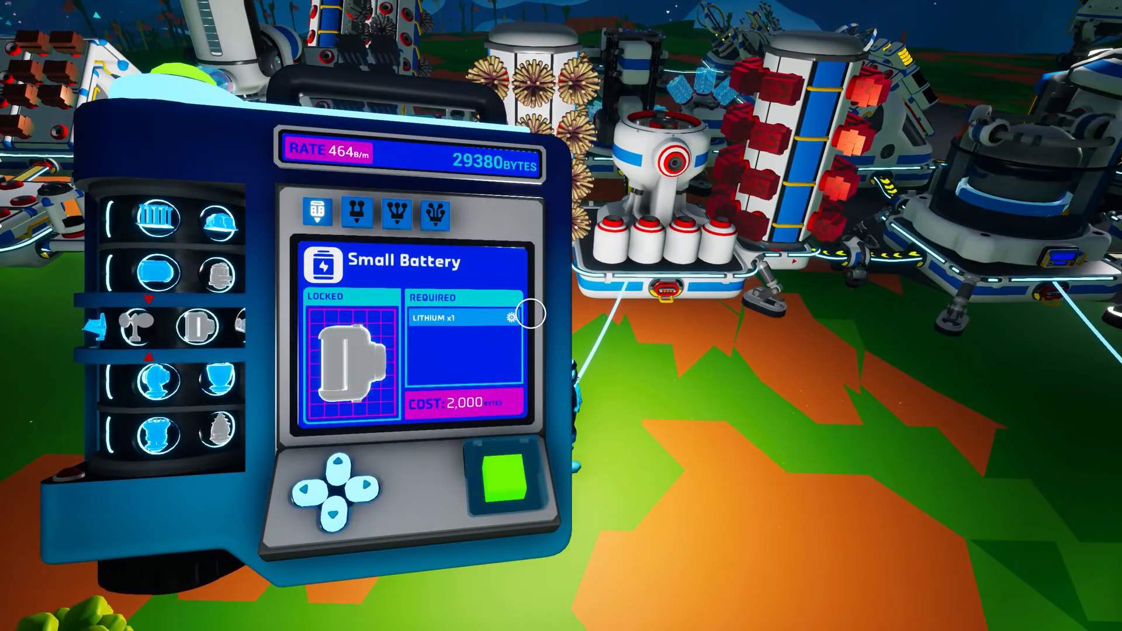
Go to Co-op > Dedicated Servers to show the favourite and recent server list
{"action": "left_click", "coordinate": [501, 484]}
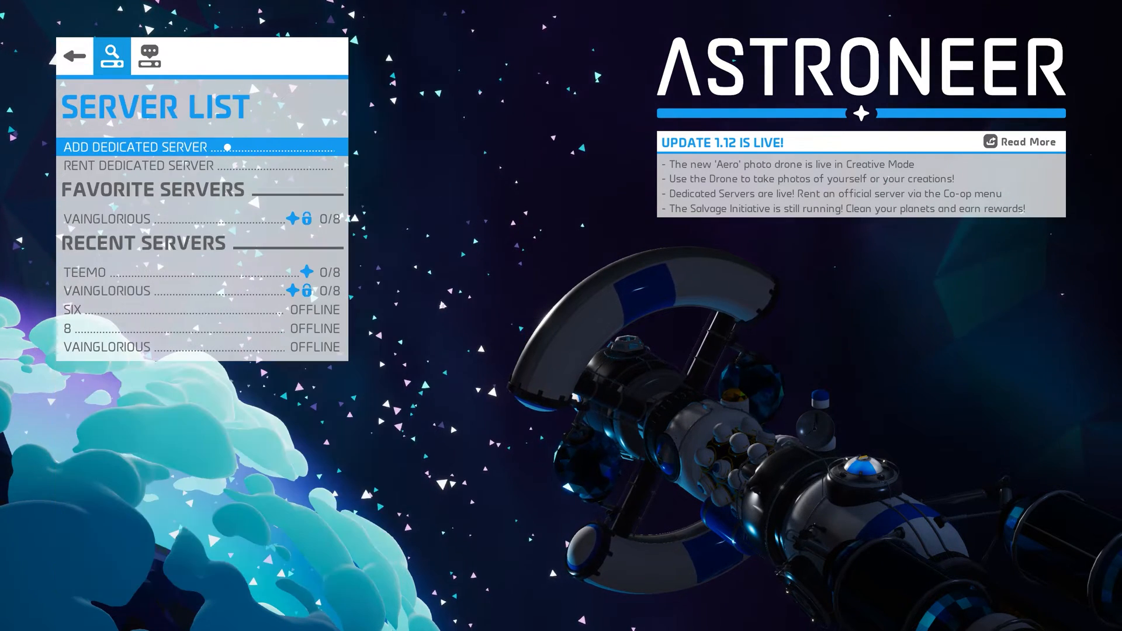
Add dedicated server 111.111.111.111:20001 with nickname 'YOUR' to the server list
{"action": "left_click", "coordinate": [136, 147]}
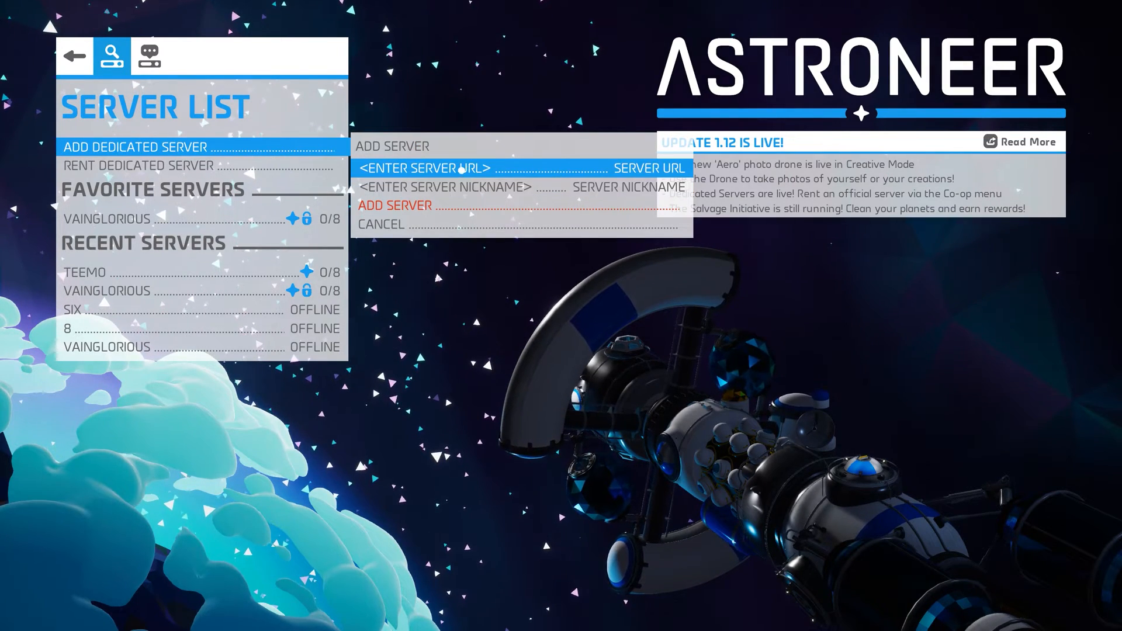
{"action": "left_click", "coordinate": [426, 168]}
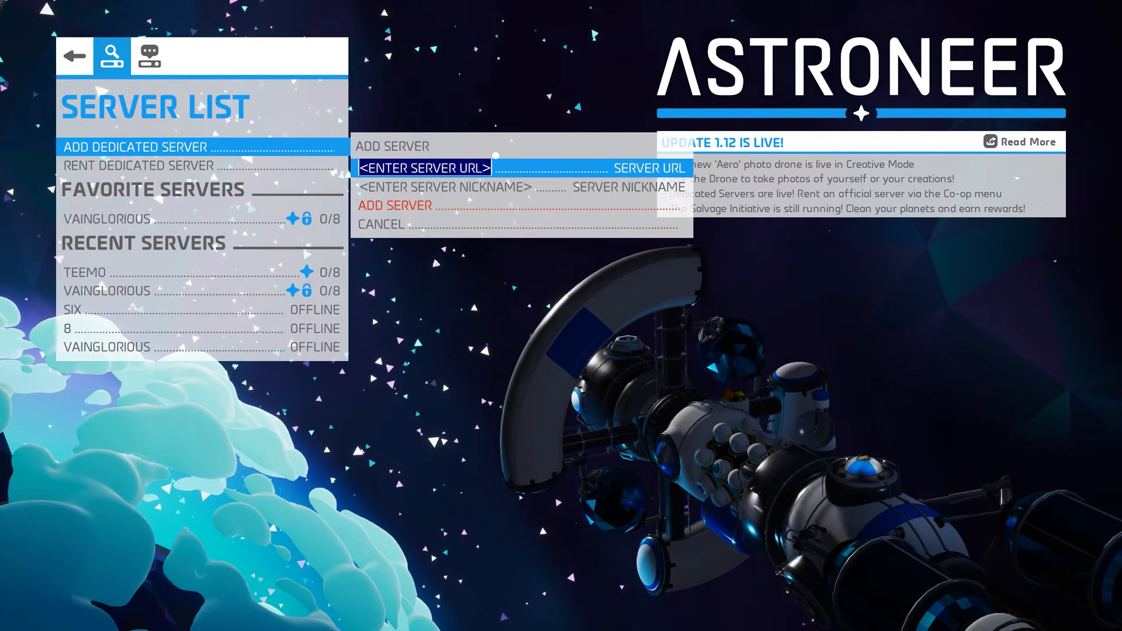
{"action": "type", "text": "111.111.111.111:"}
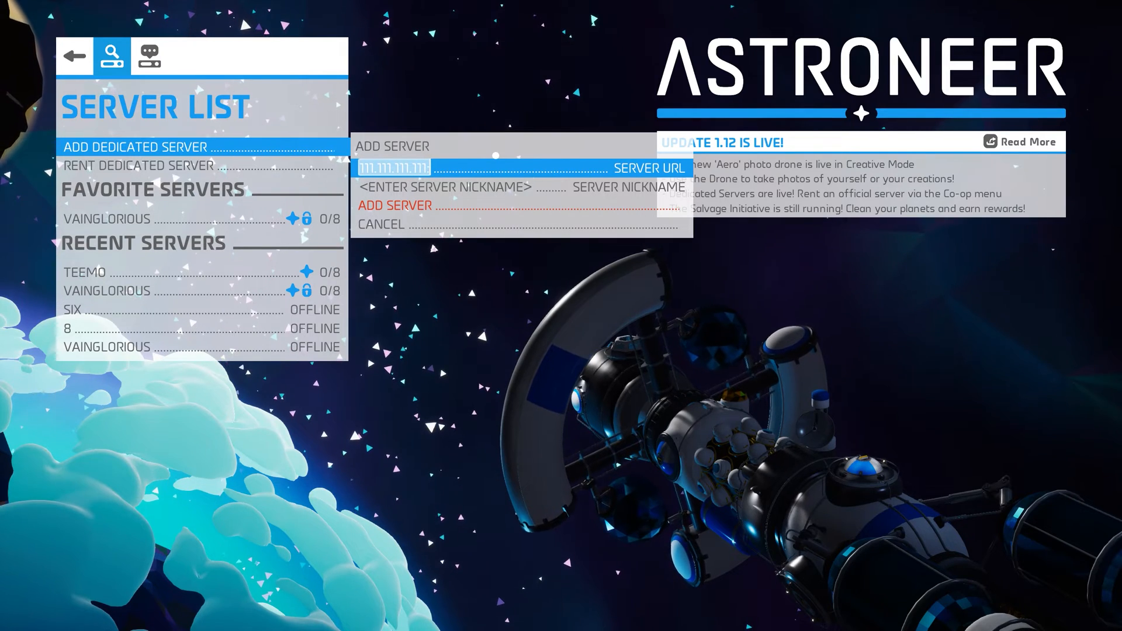
{"action": "type", "text": "20001"}
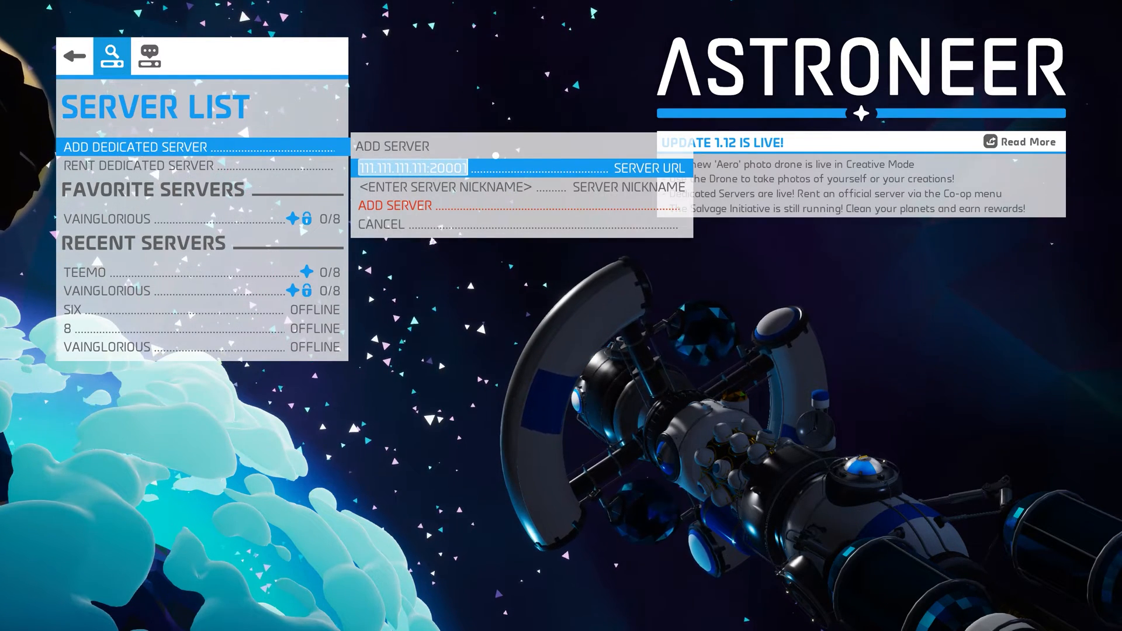
{"action": "left_click", "coordinate": [450, 187]}
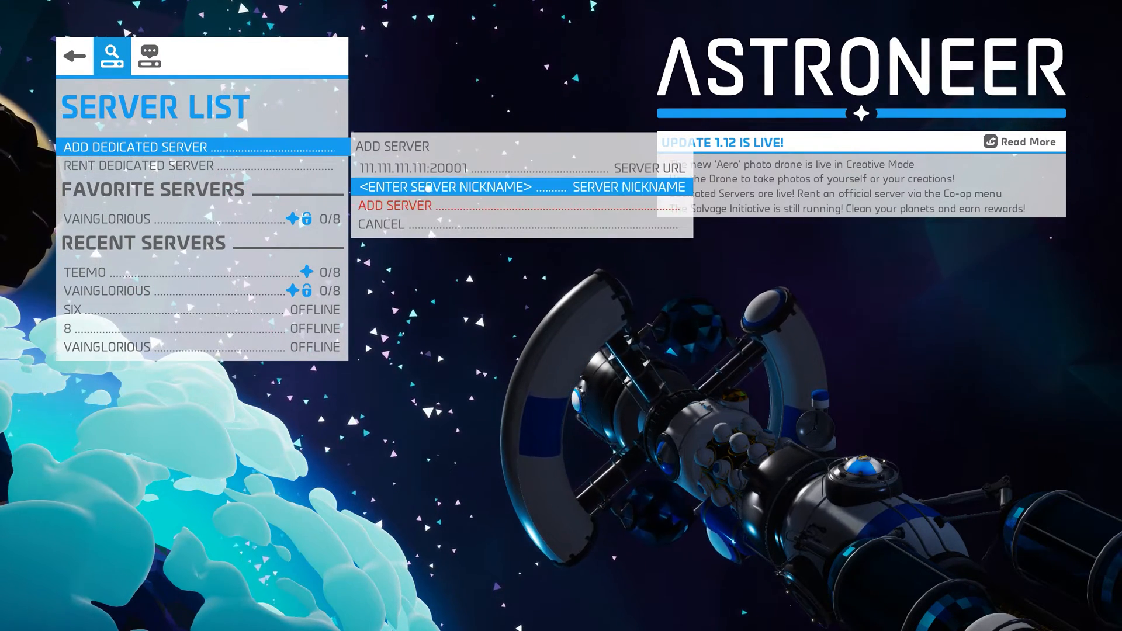
{"action": "left_click", "coordinate": [447, 185]}
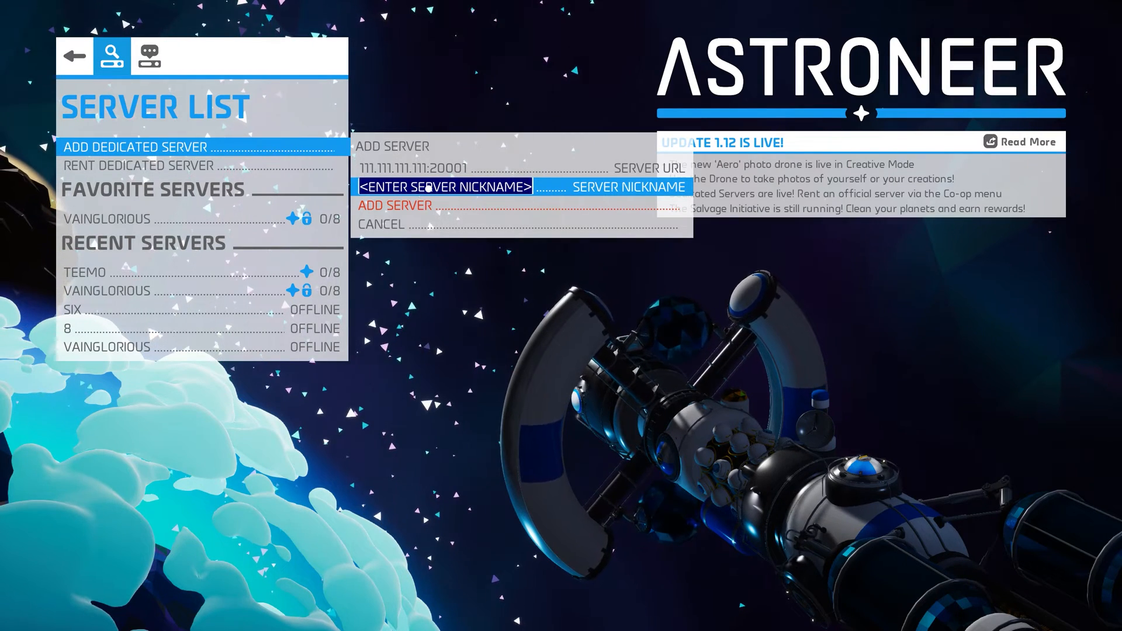
{"action": "type", "text": "YOU"}
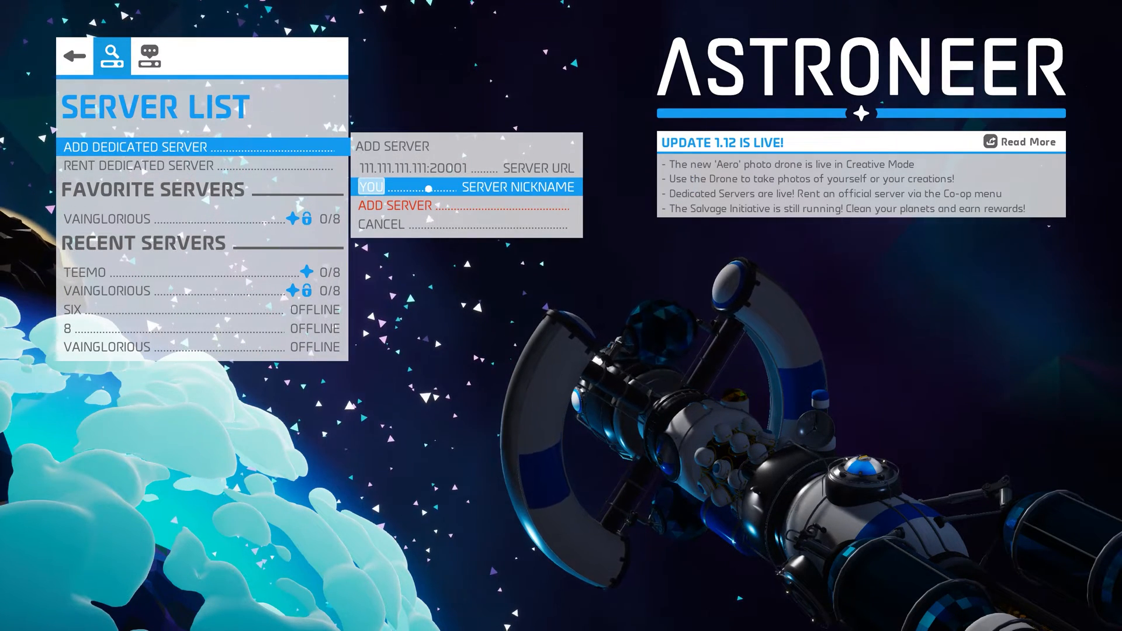
{"action": "type", "text": "R"}
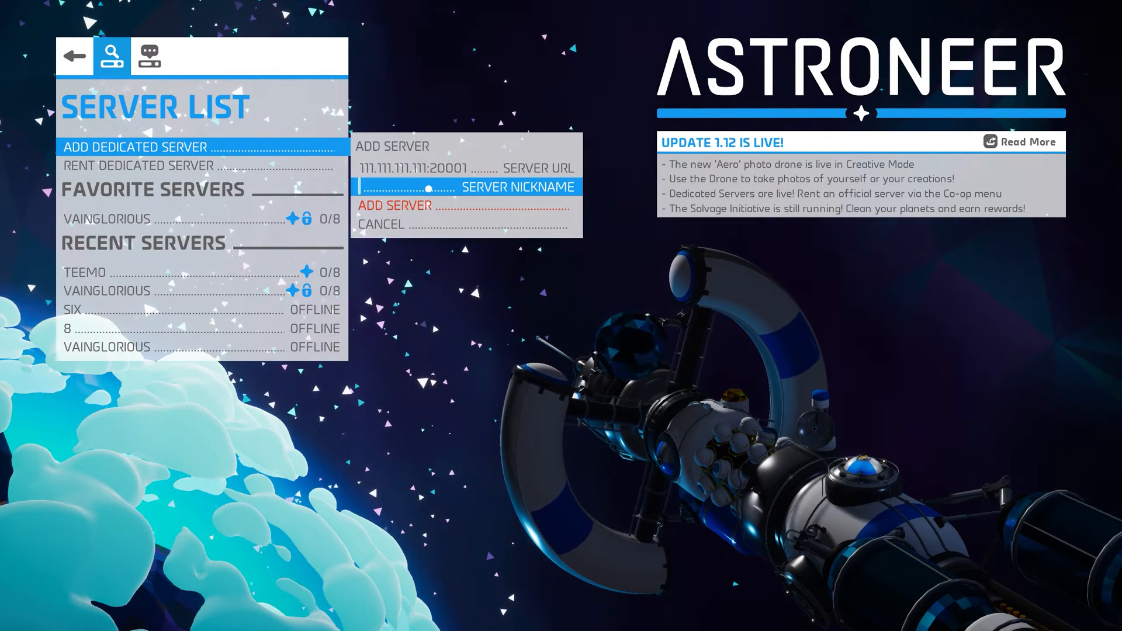
{"action": "left_click", "coordinate": [382, 224]}
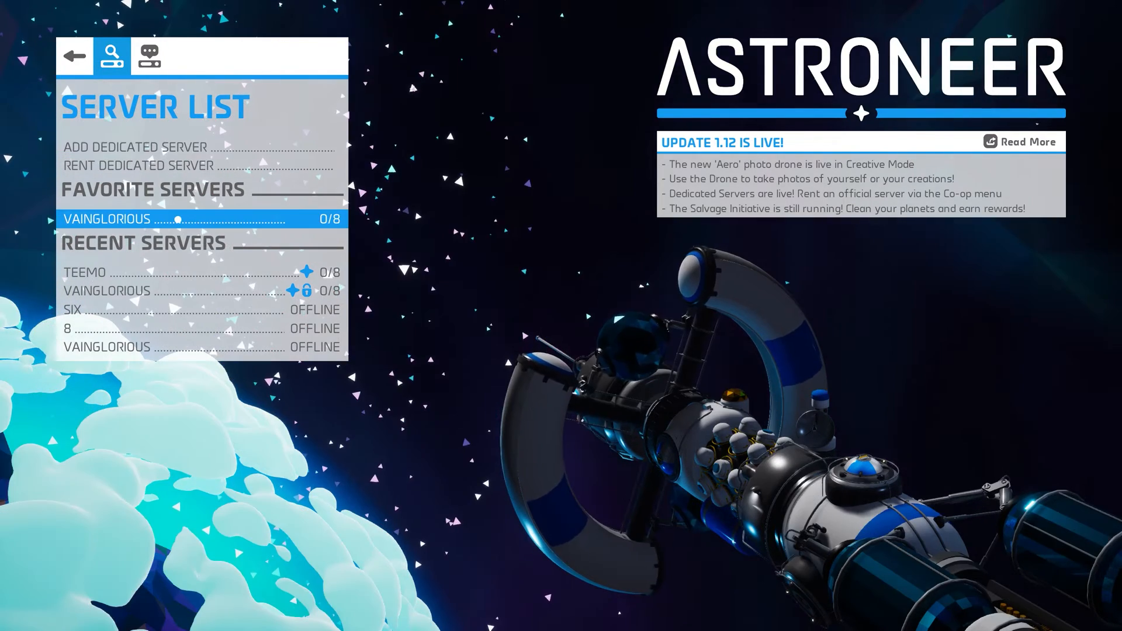
Select the VAINGLORIOUS favourite server and join its game world
{"action": "left_click", "coordinate": [108, 219]}
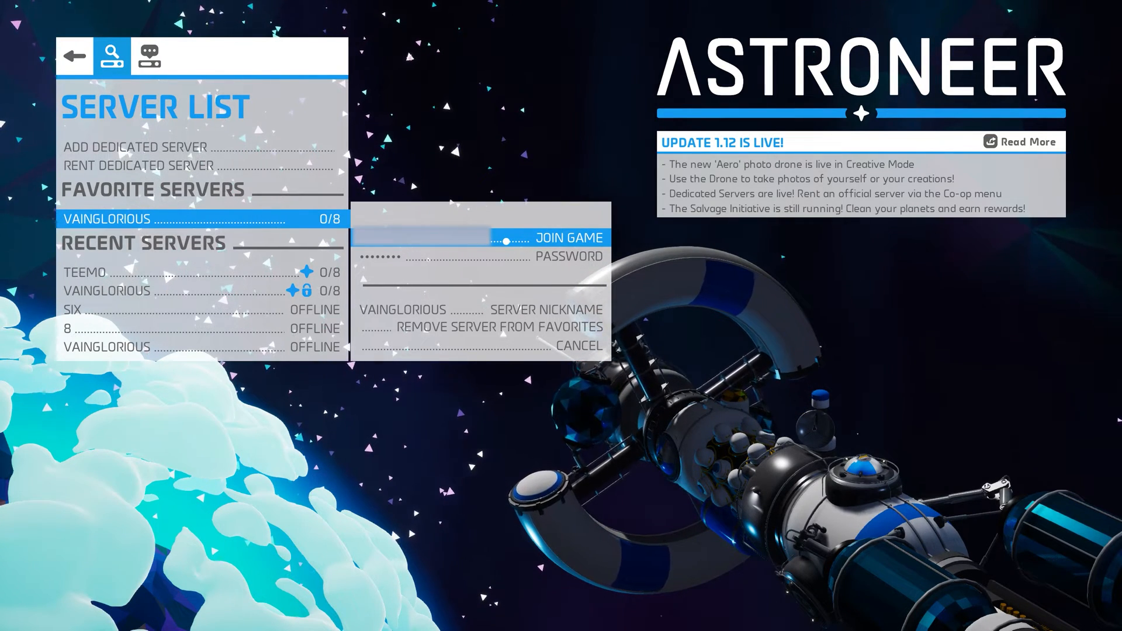
{"action": "left_click", "coordinate": [568, 238]}
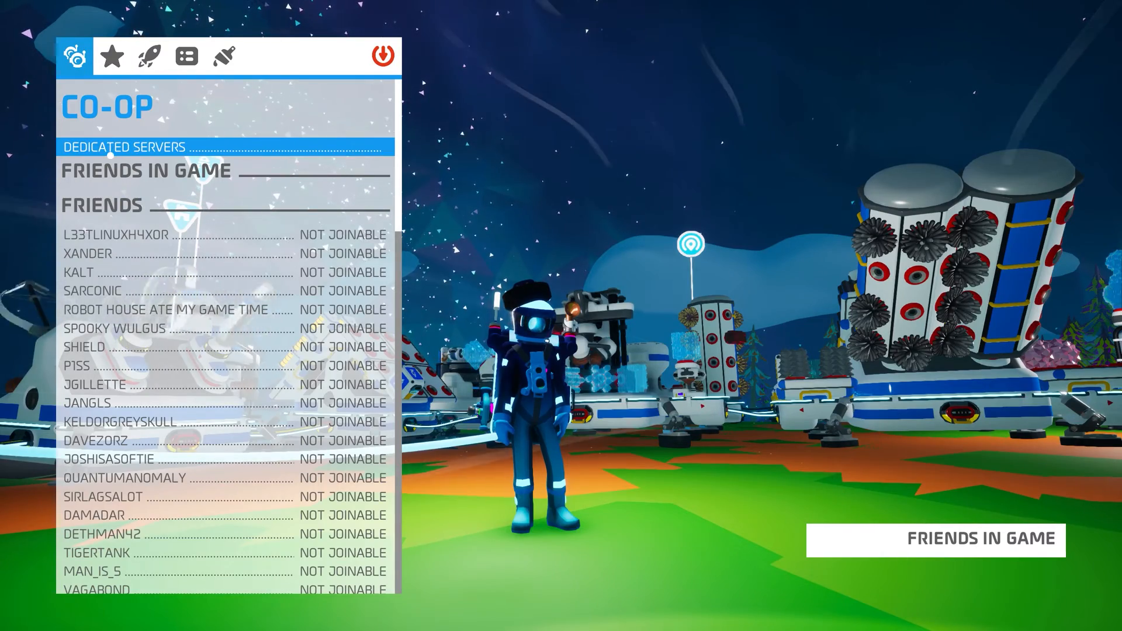
Show the Server Info tab with owner, 52 ping and 1/8 players
{"action": "left_click", "coordinate": [112, 57]}
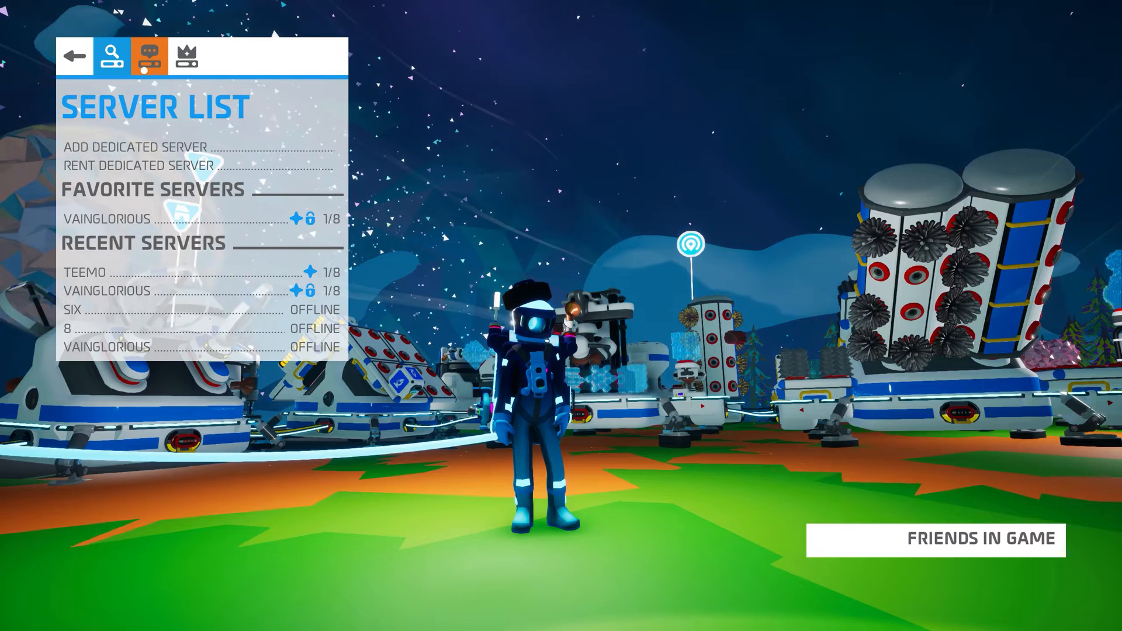
{"action": "left_click", "coordinate": [149, 56]}
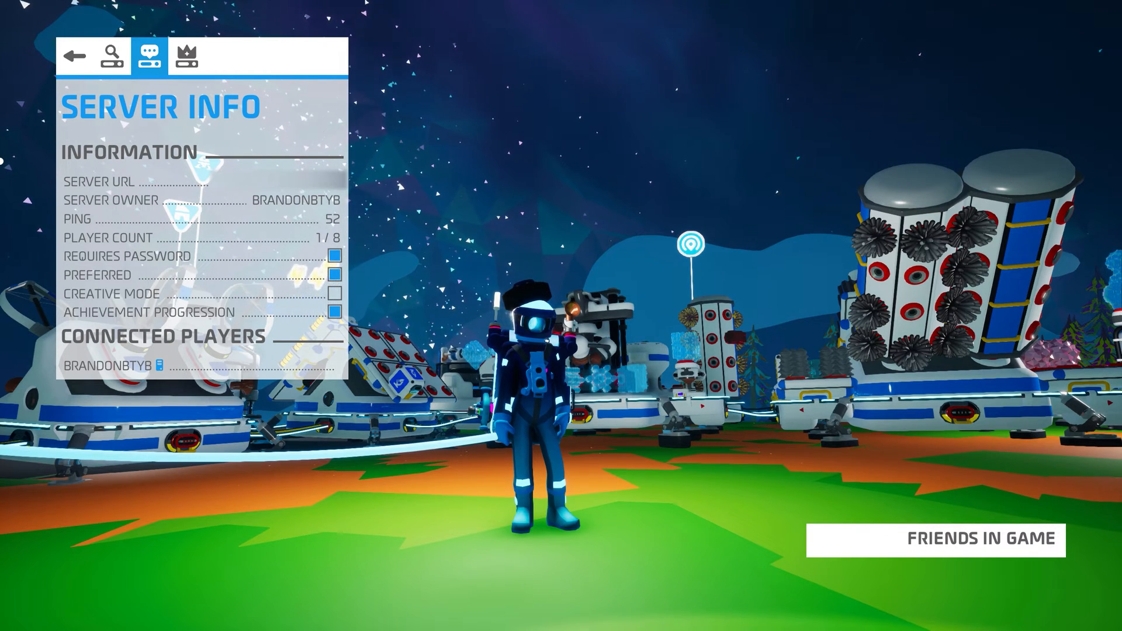
Switch to the crown Server Admin tab listing settings, admins and whitelisted players
{"action": "left_click", "coordinate": [187, 57]}
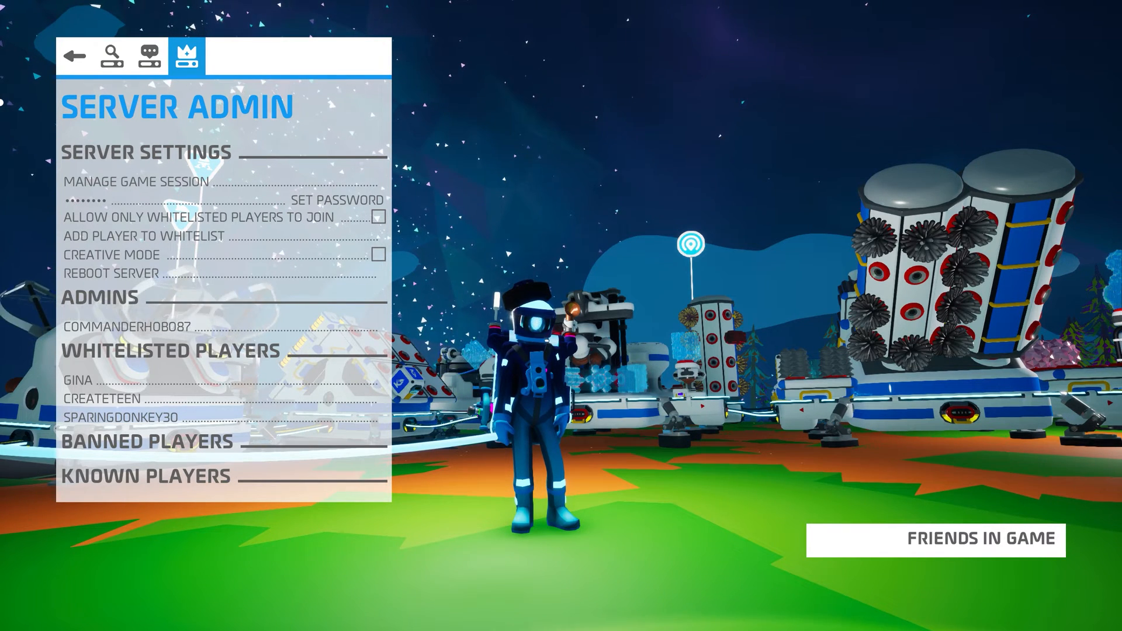
Whitelist a player by name, then go to Session Management showing the VAINGLORIOUS save
{"action": "left_click", "coordinate": [154, 236]}
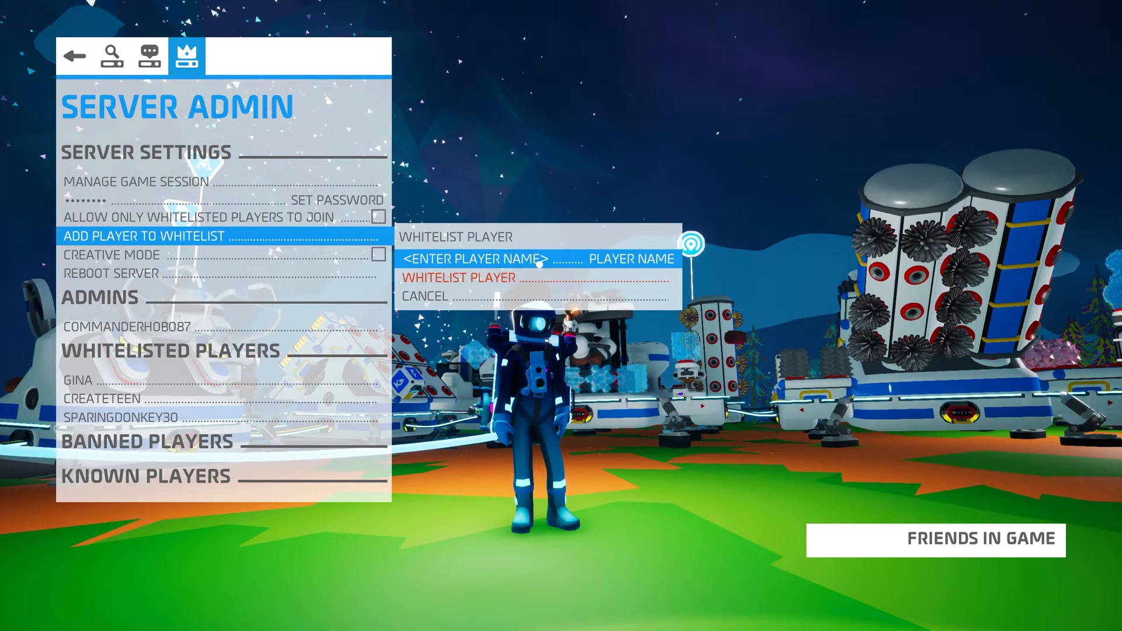
{"action": "left_click", "coordinate": [482, 258]}
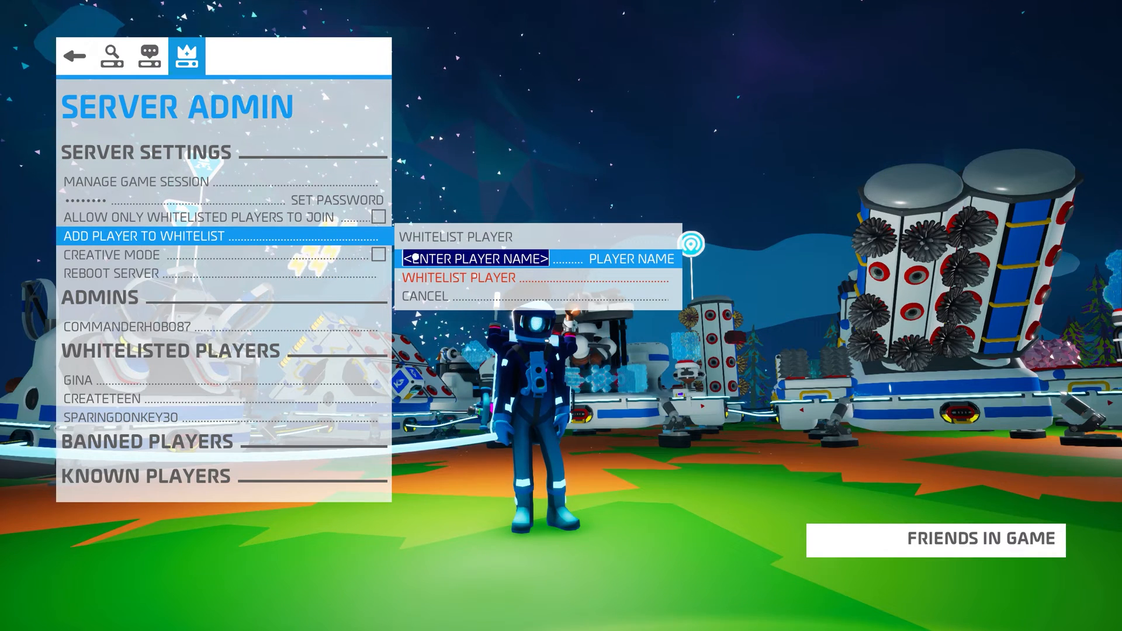
{"action": "left_click", "coordinate": [423, 297]}
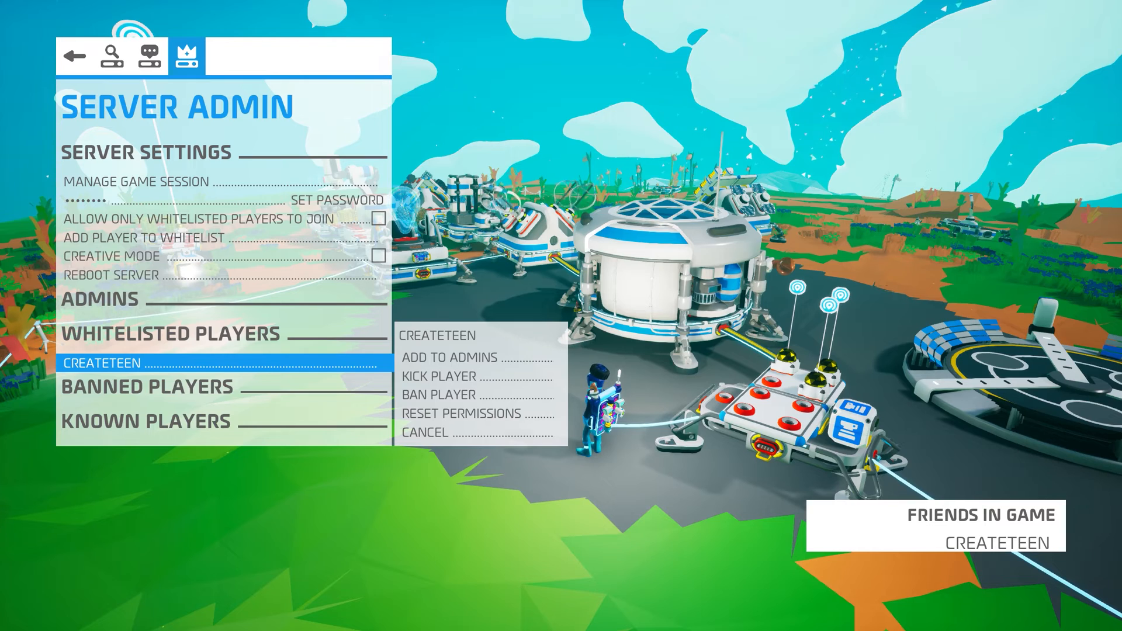
{"action": "left_click", "coordinate": [445, 357]}
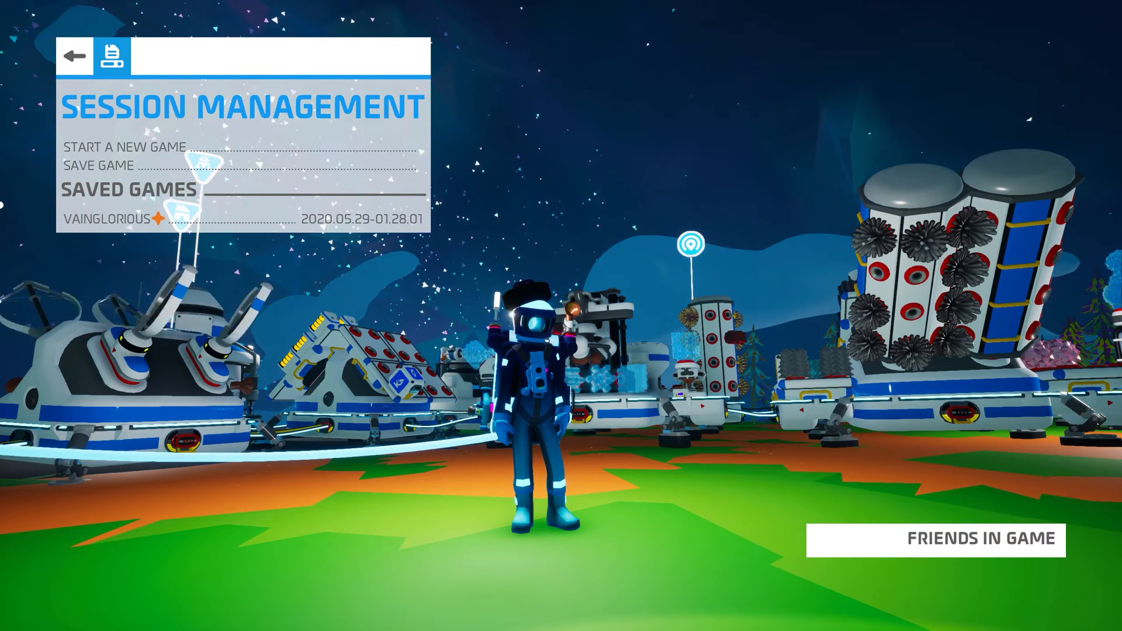
Choose Rename on the VAINGLORIOUS save and ready the save name field
{"action": "left_click", "coordinate": [244, 219]}
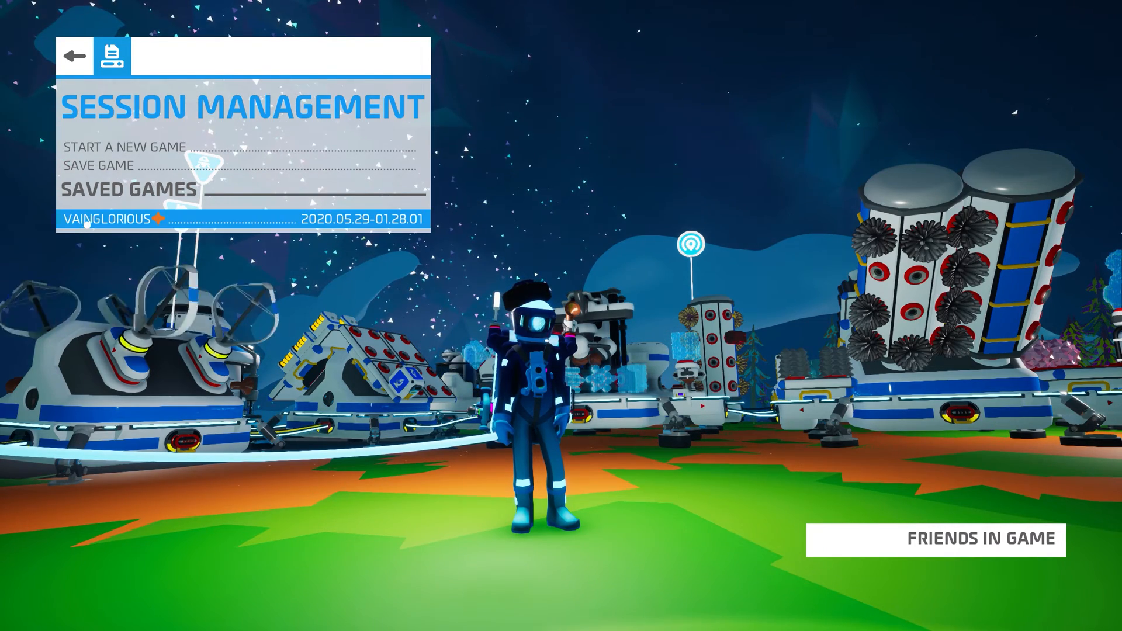
{"action": "left_click", "coordinate": [107, 218]}
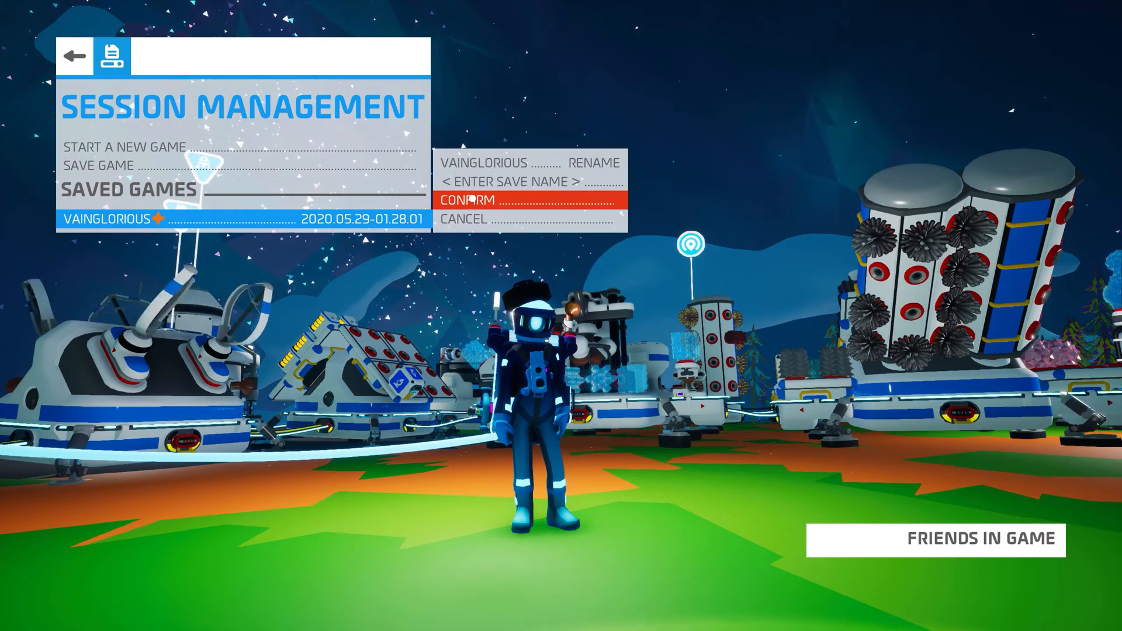
{"action": "left_click", "coordinate": [511, 181]}
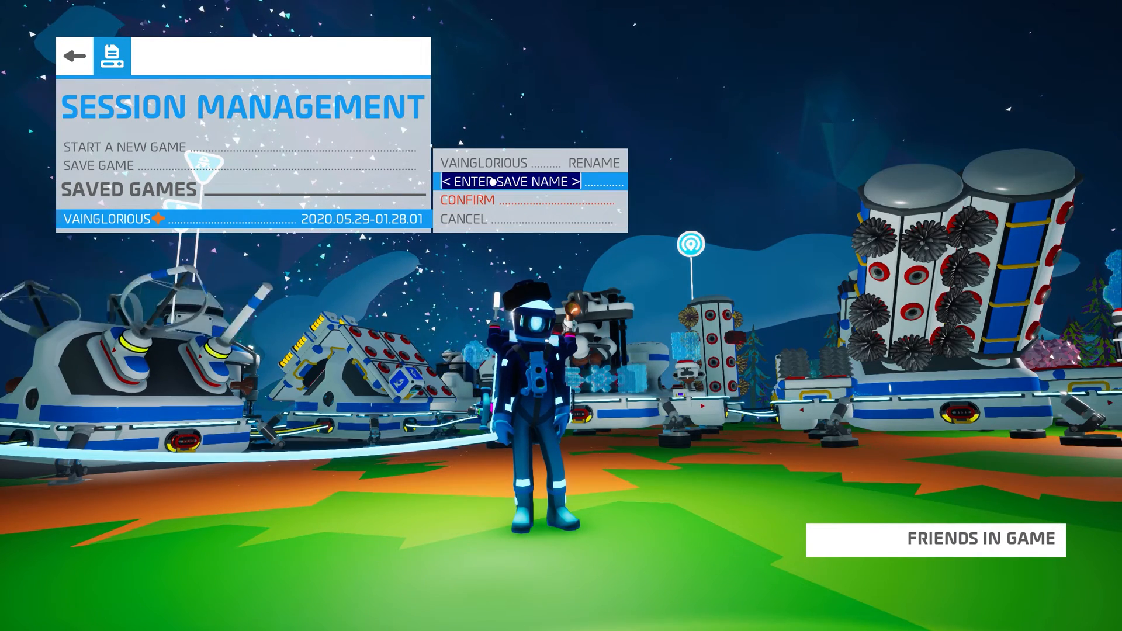